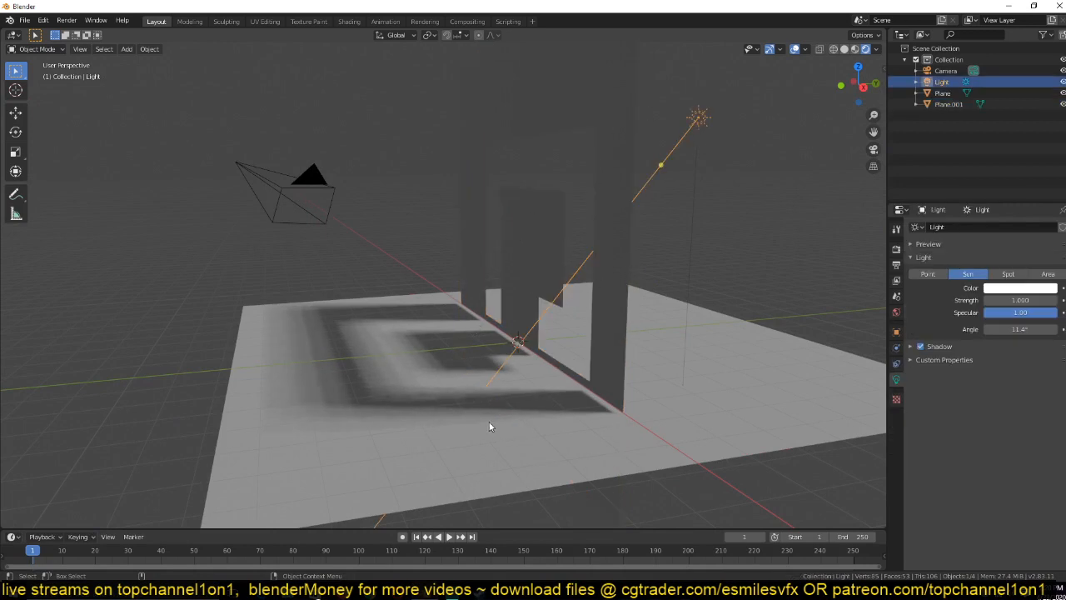
# - Orbit and zoom the view to examine the blocky shadows where the walls meet the floor
pyautogui.moveTo(490, 426); pyautogui.dragTo(392, 265)
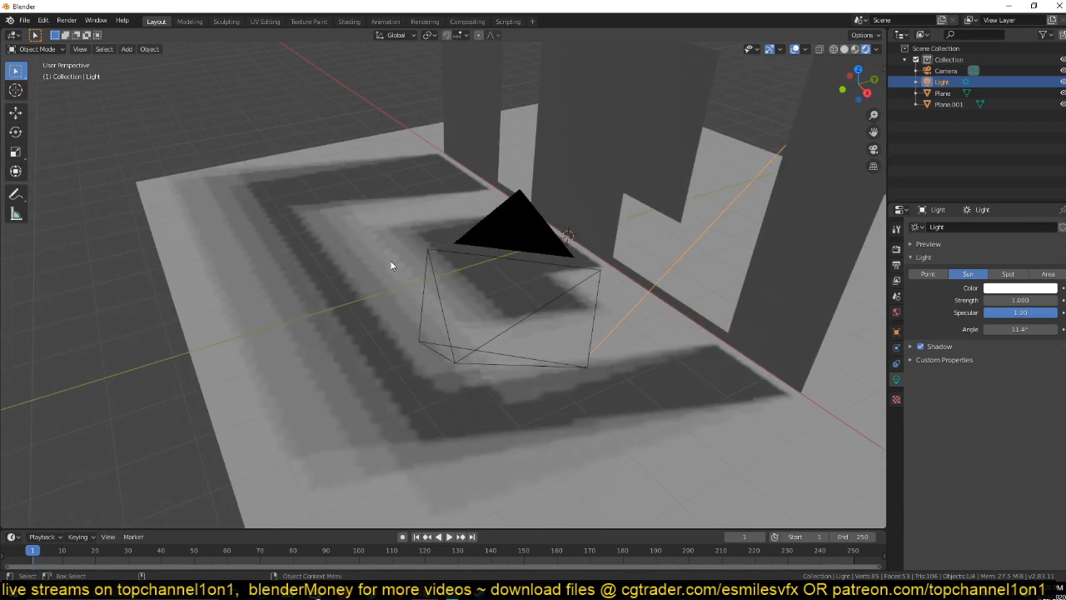
pyautogui.moveTo(392, 264); pyautogui.dragTo(463, 293)
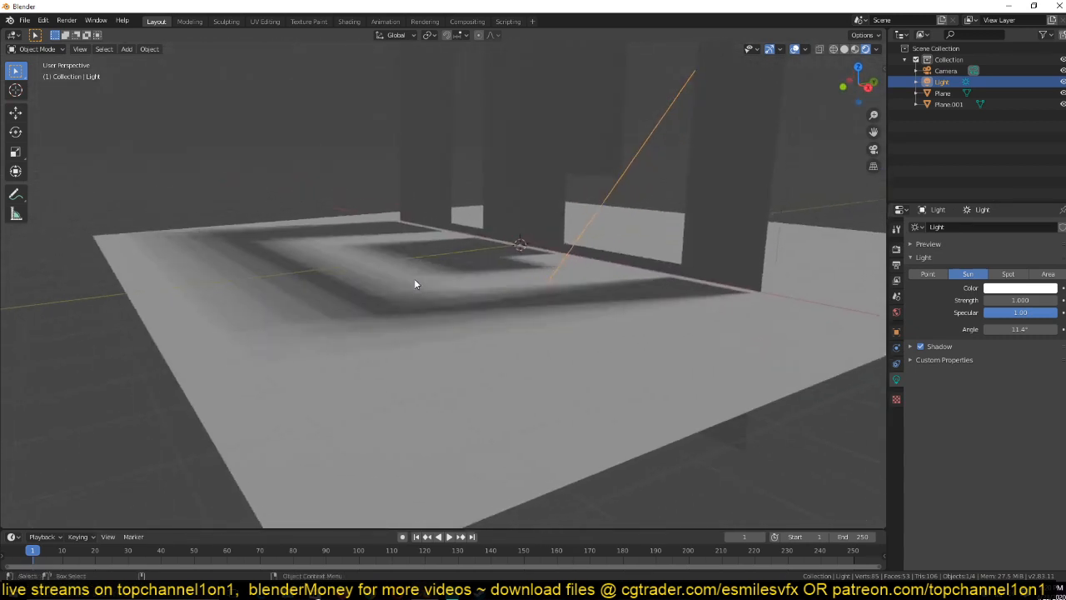
pyautogui.moveTo(417, 283); pyautogui.dragTo(357, 373)
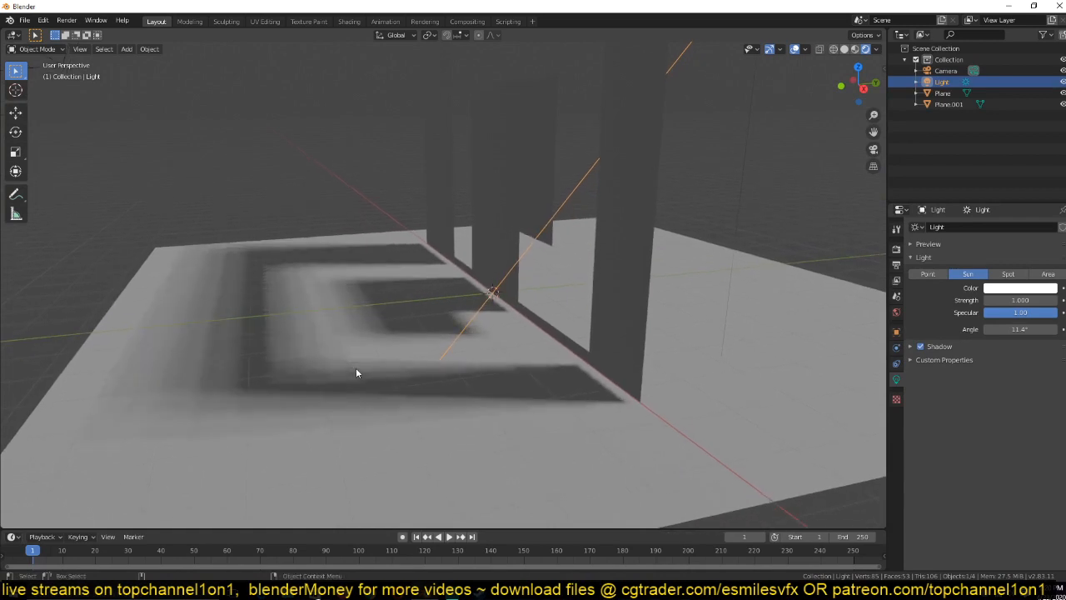
pyautogui.moveTo(533, 121)
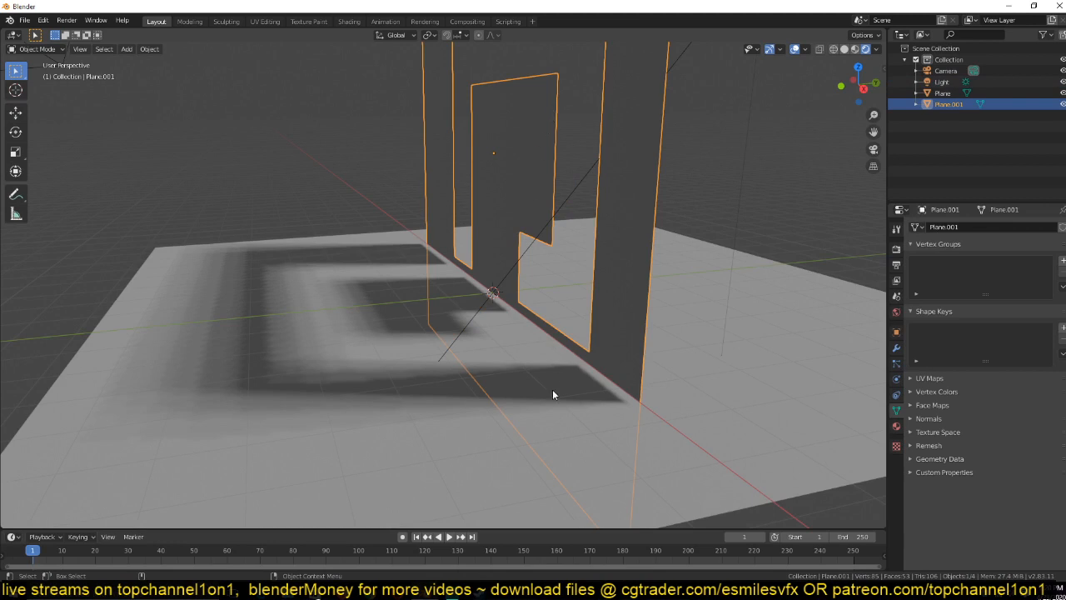
pyautogui.moveTo(553, 395); pyautogui.dragTo(564, 353)
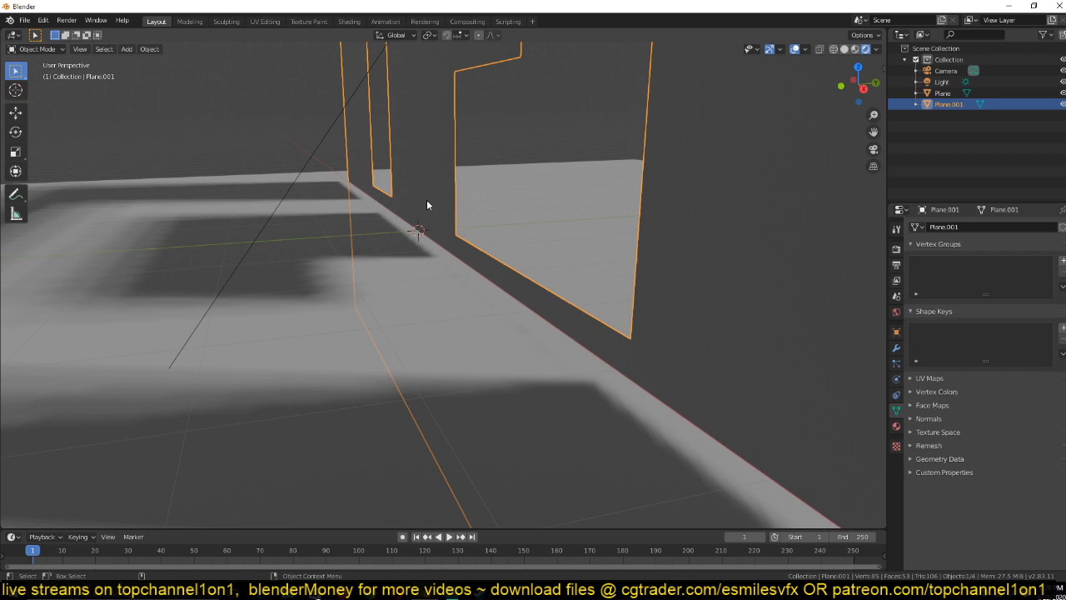
pyautogui.moveTo(363, 256)
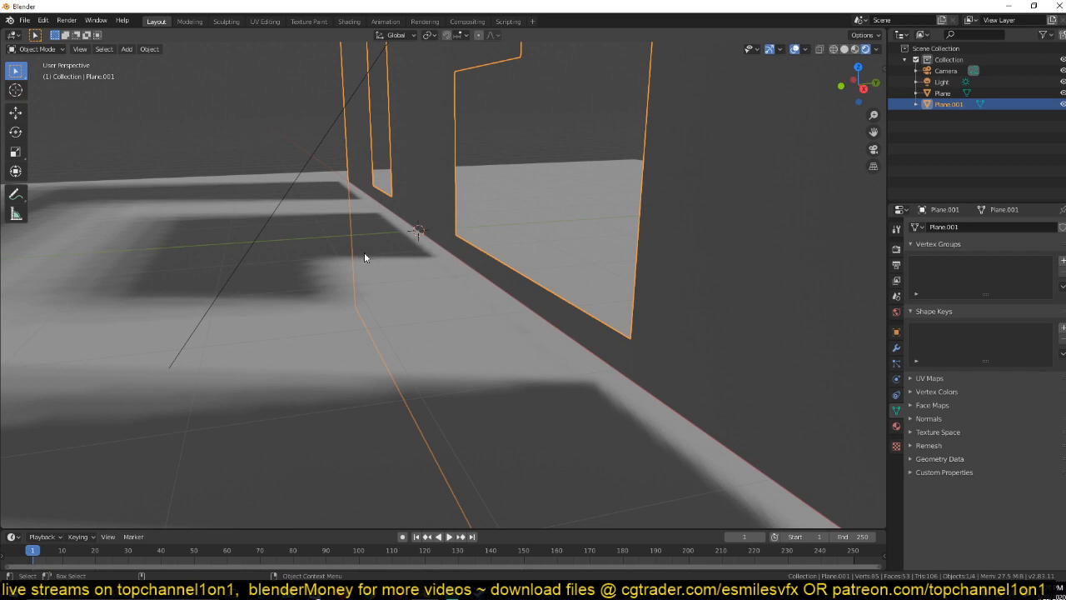
pyautogui.moveTo(380, 253)
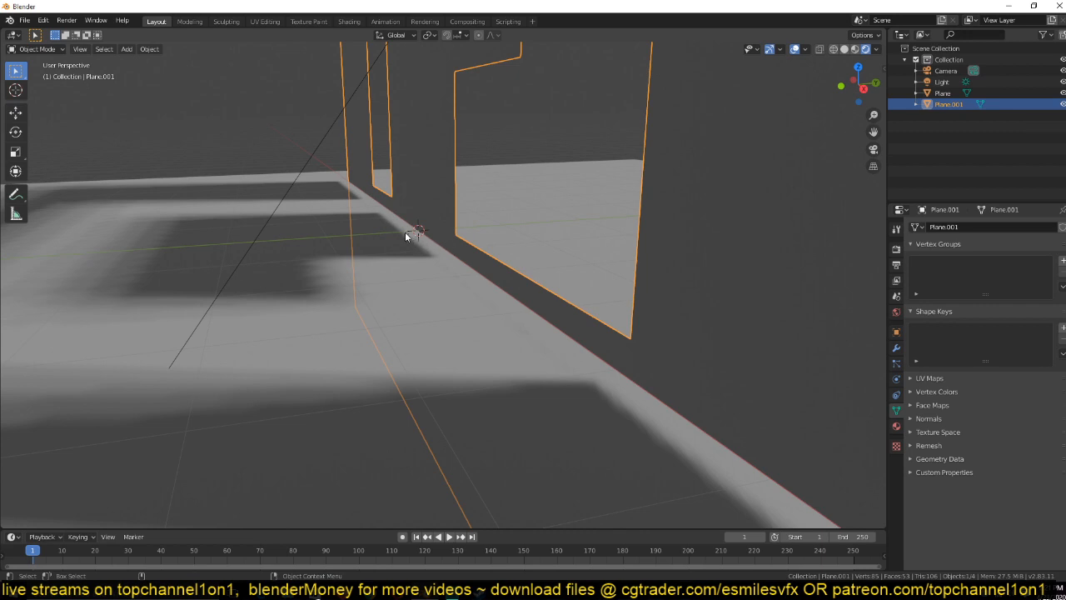
pyautogui.moveTo(410, 242)
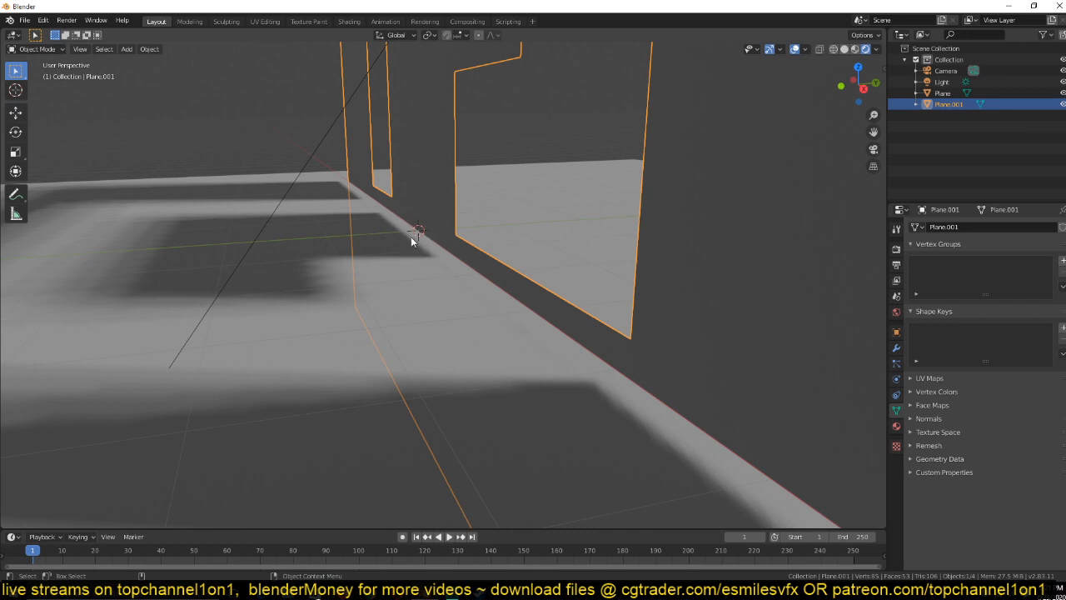
pyautogui.moveTo(416, 241); pyautogui.dragTo(425, 249)
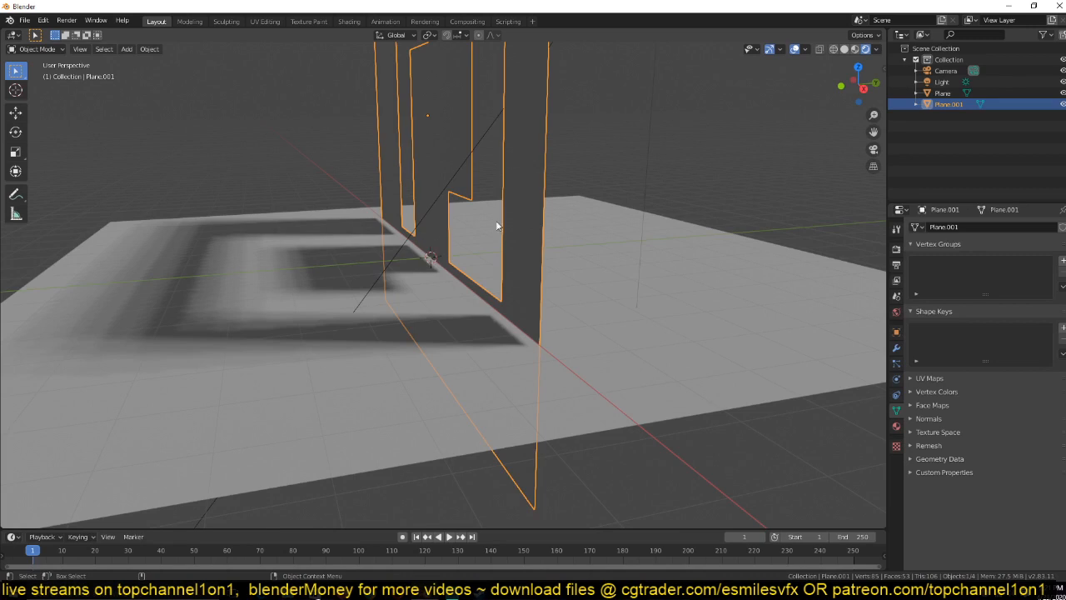
# - Enable Contact Shadows in the sun light's Shadow settings and check the wall base
pyautogui.click(942, 82)
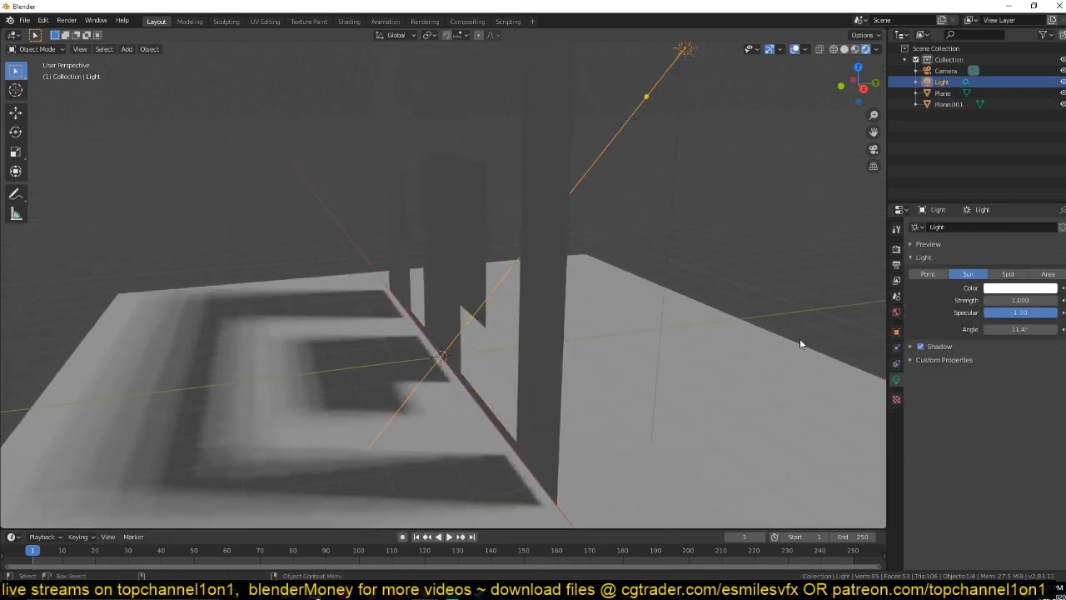
pyautogui.click(911, 344)
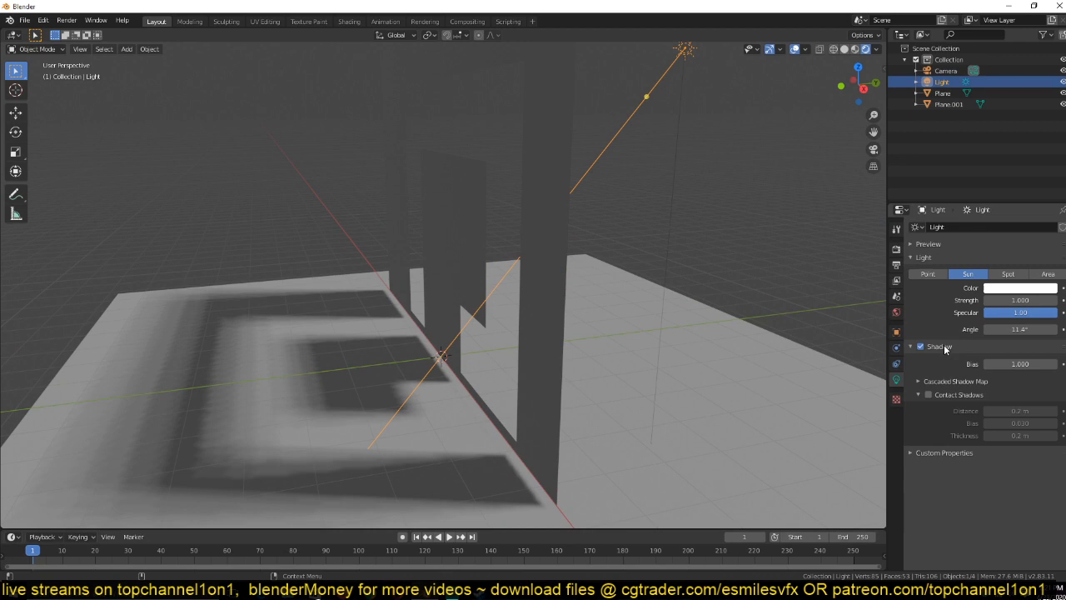
pyautogui.click(927, 393)
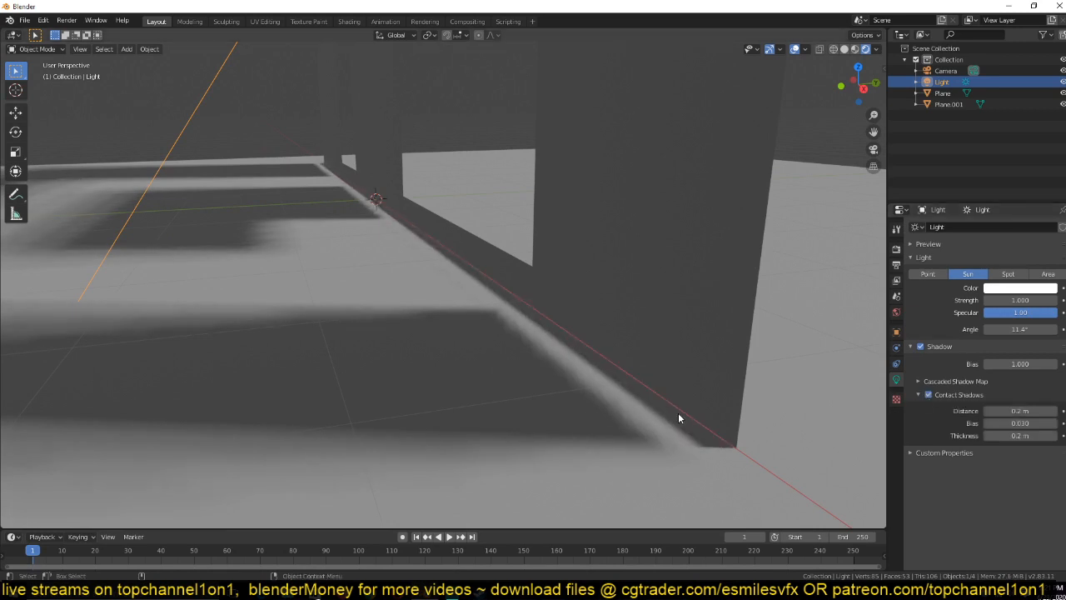
pyautogui.moveTo(560, 341)
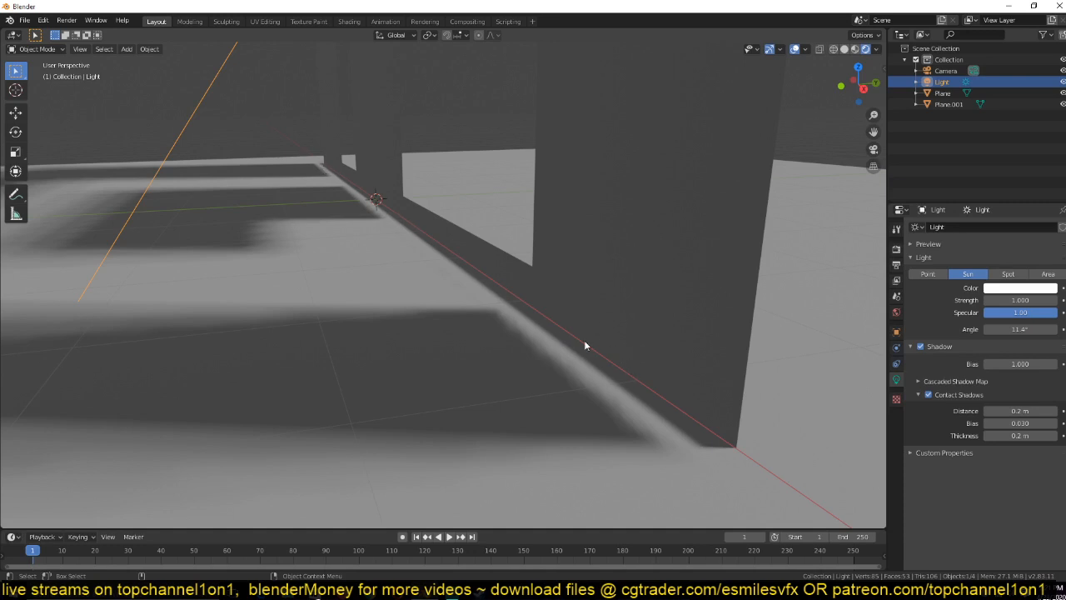
pyautogui.moveTo(436, 379)
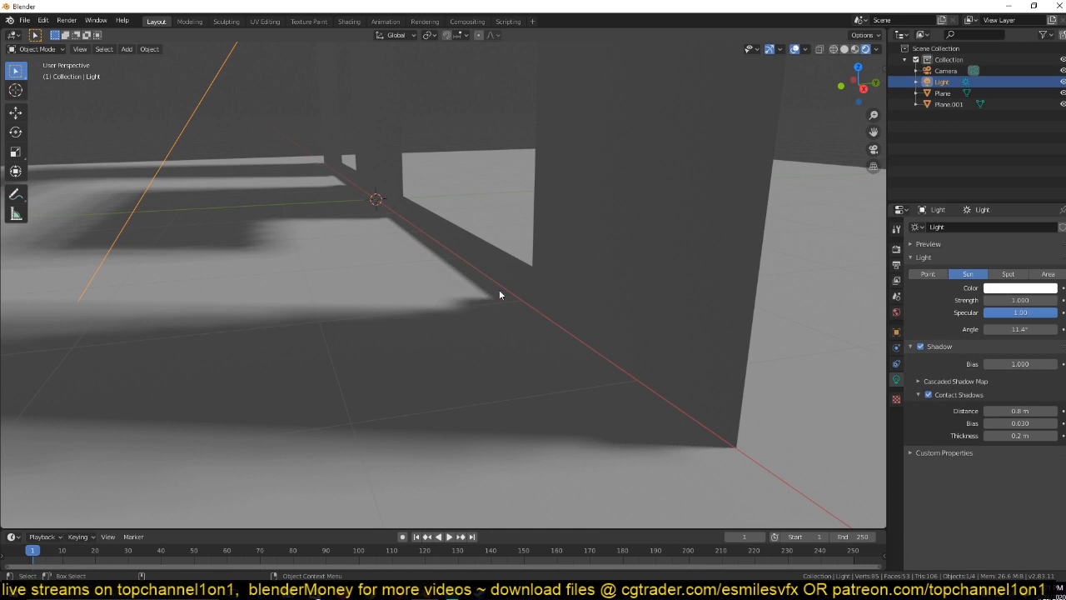
pyautogui.moveTo(458, 305)
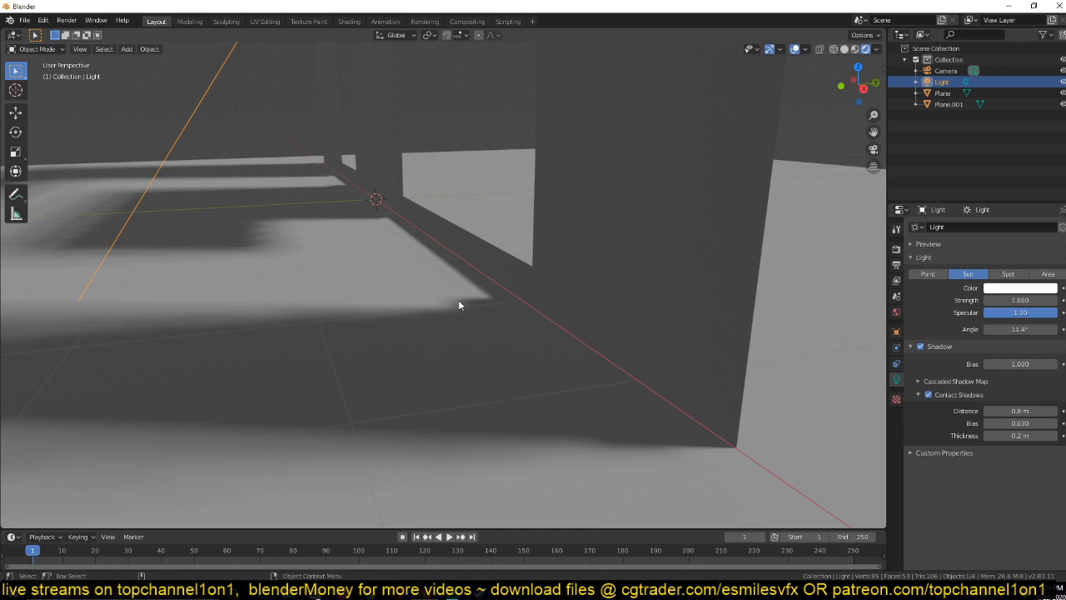
pyautogui.moveTo(458, 303); pyautogui.dragTo(503, 293)
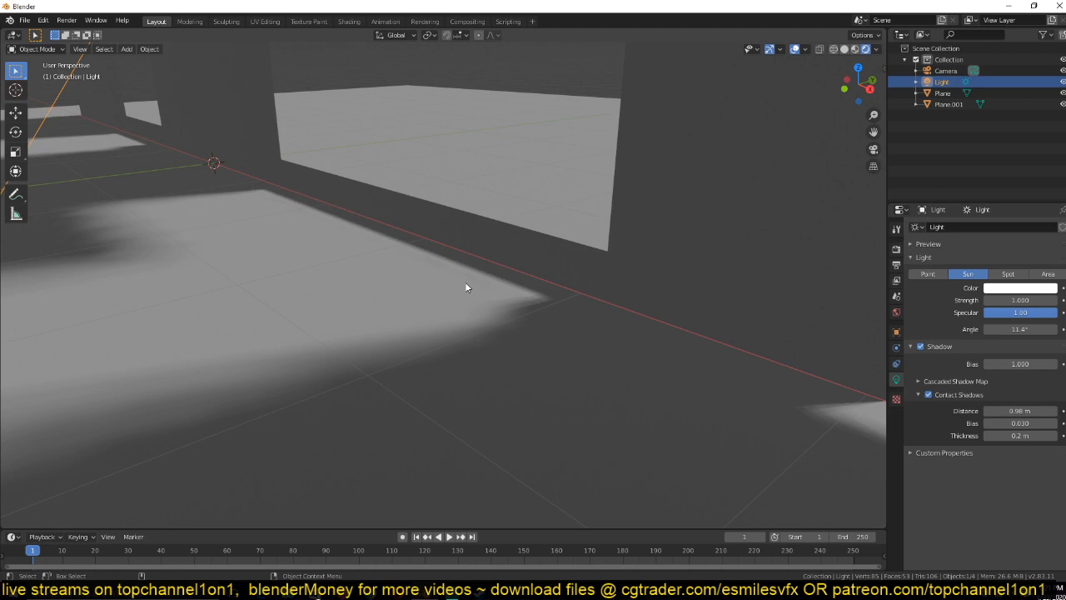
# - Trace the jagged shadow edge near the wall base with Annotate strokes
pyautogui.click(15, 193)
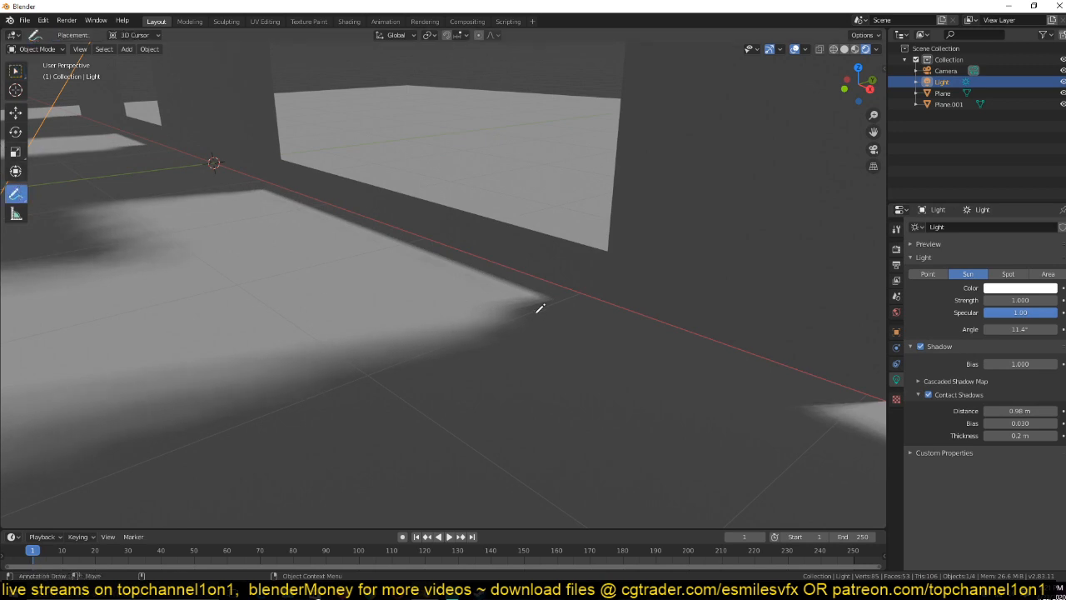
pyautogui.moveTo(540, 309); pyautogui.dragTo(523, 325)
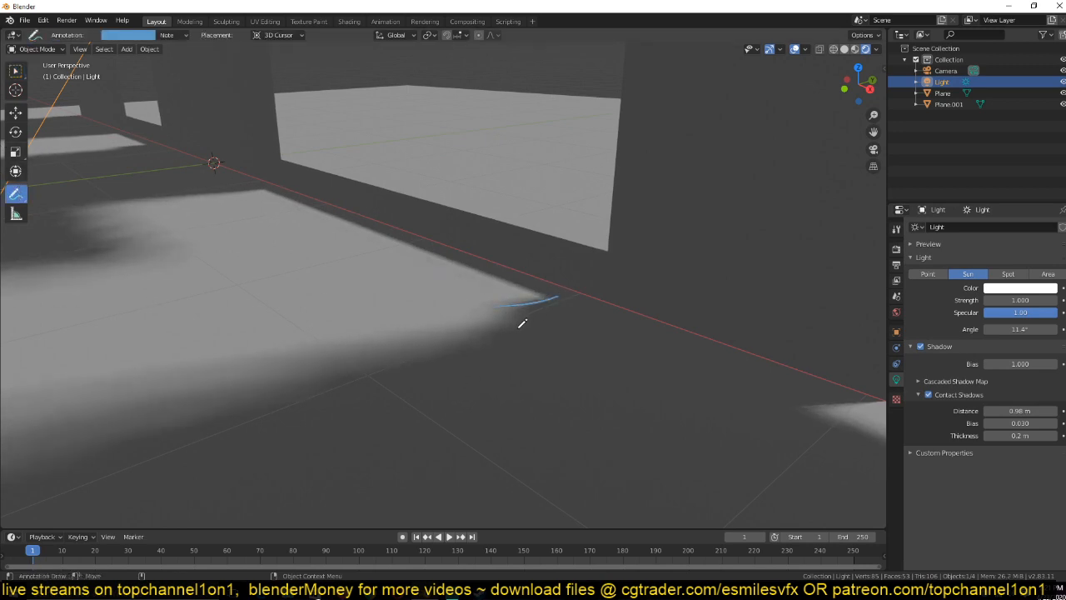
pyautogui.moveTo(514, 330); pyautogui.dragTo(203, 374)
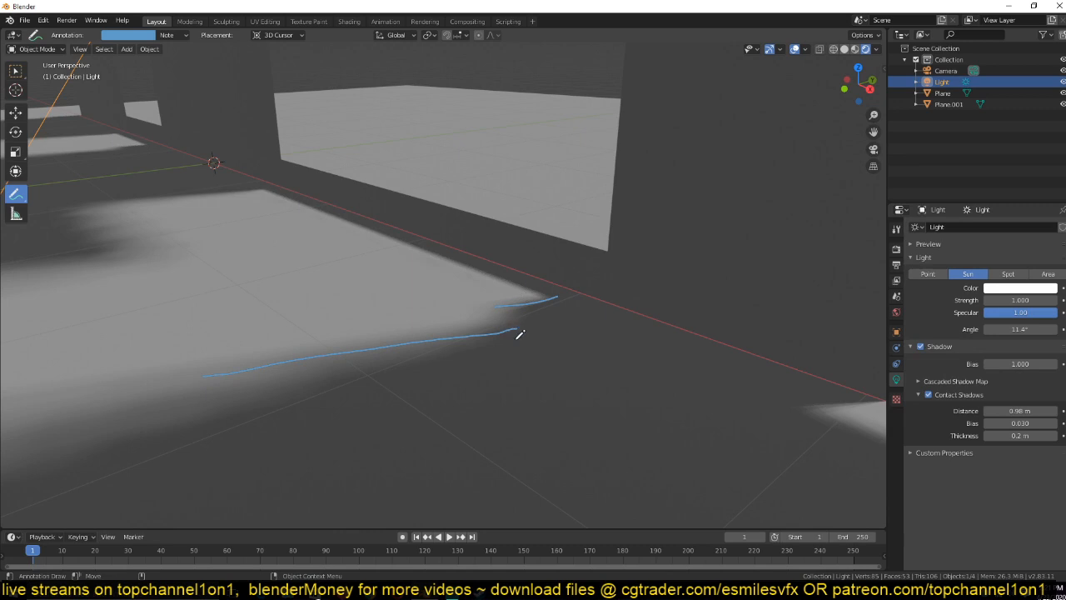
pyautogui.moveTo(520, 333); pyautogui.dragTo(566, 298)
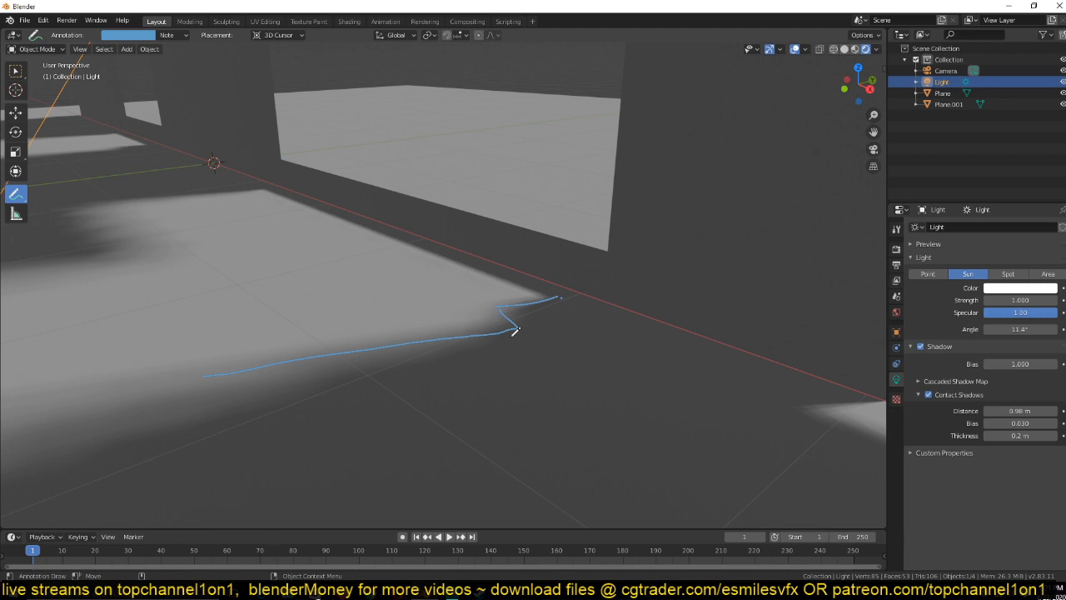
pyautogui.moveTo(550, 332)
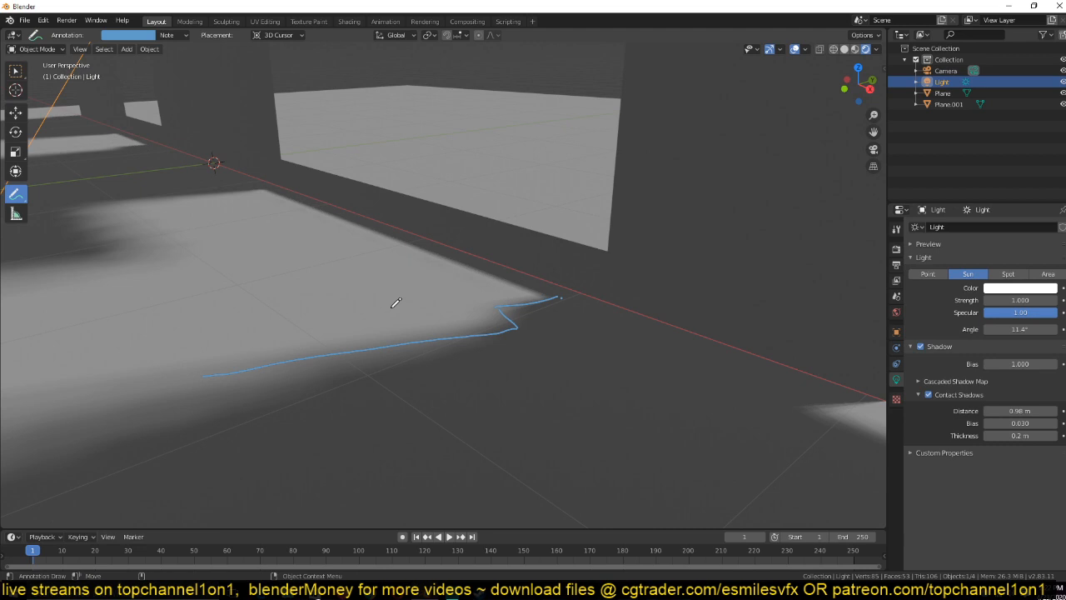
pyautogui.moveTo(392, 302)
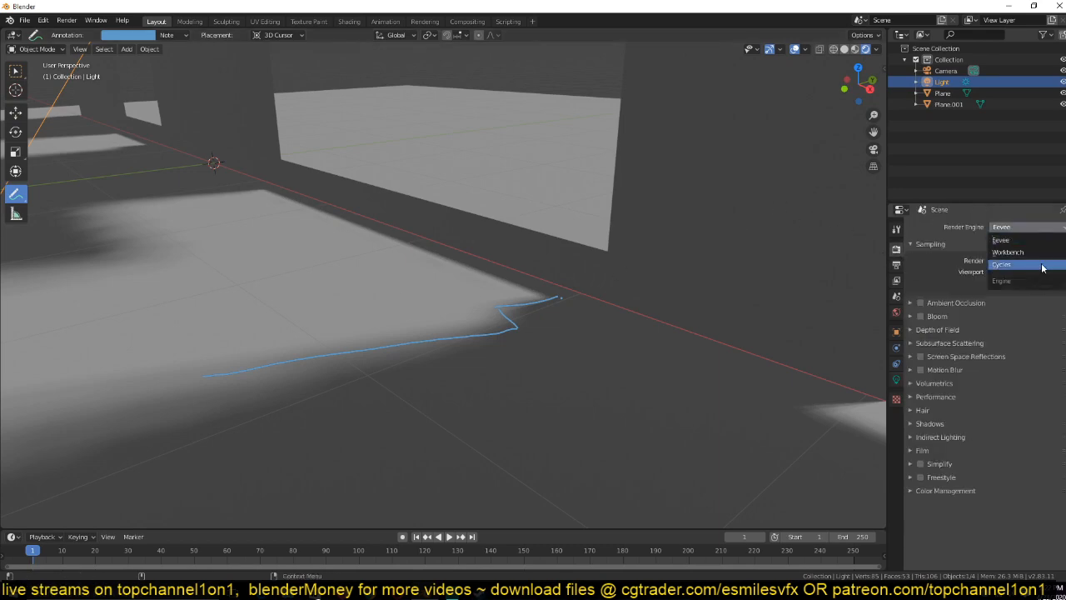
# - Switch the render engine to Cycles for comparison, then back to Eevee
pyautogui.click(1003, 263)
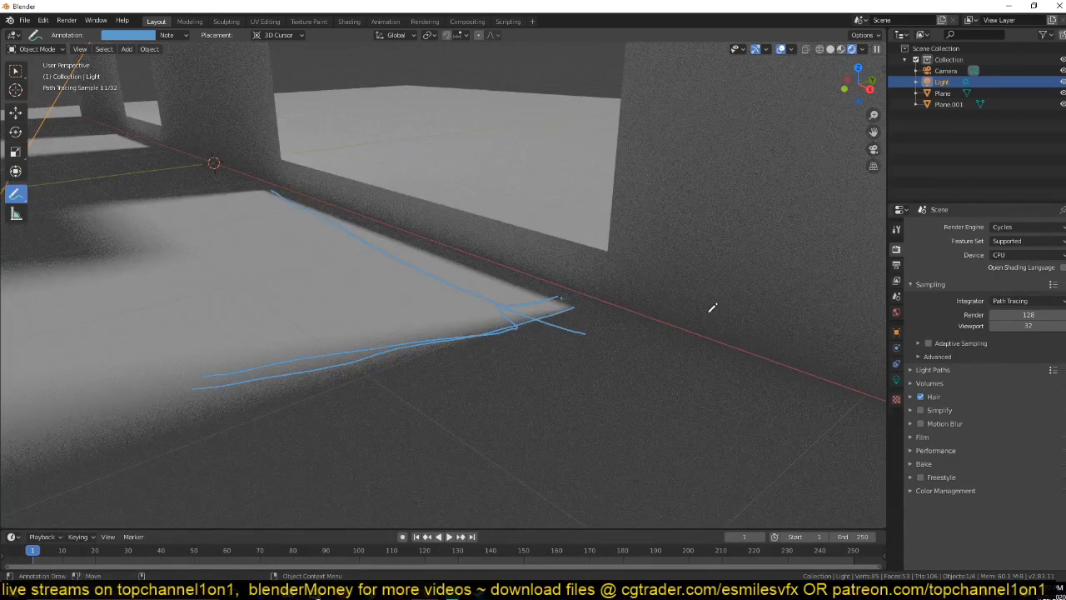
pyautogui.click(1025, 227)
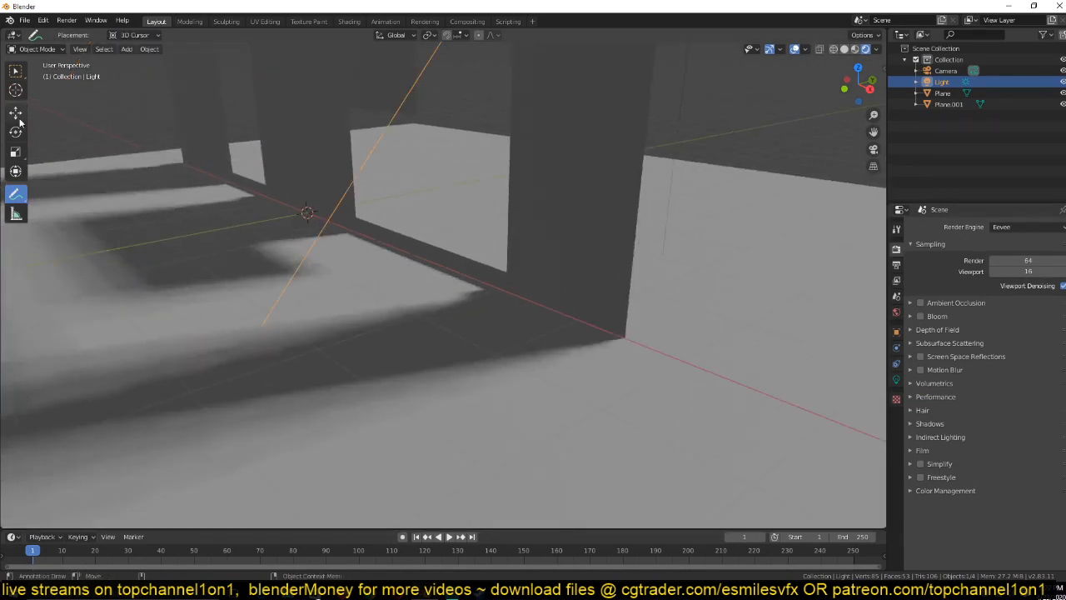
# - Adjust the sun light's contact shadow thickness down, then slightly back up
pyautogui.click(15, 114)
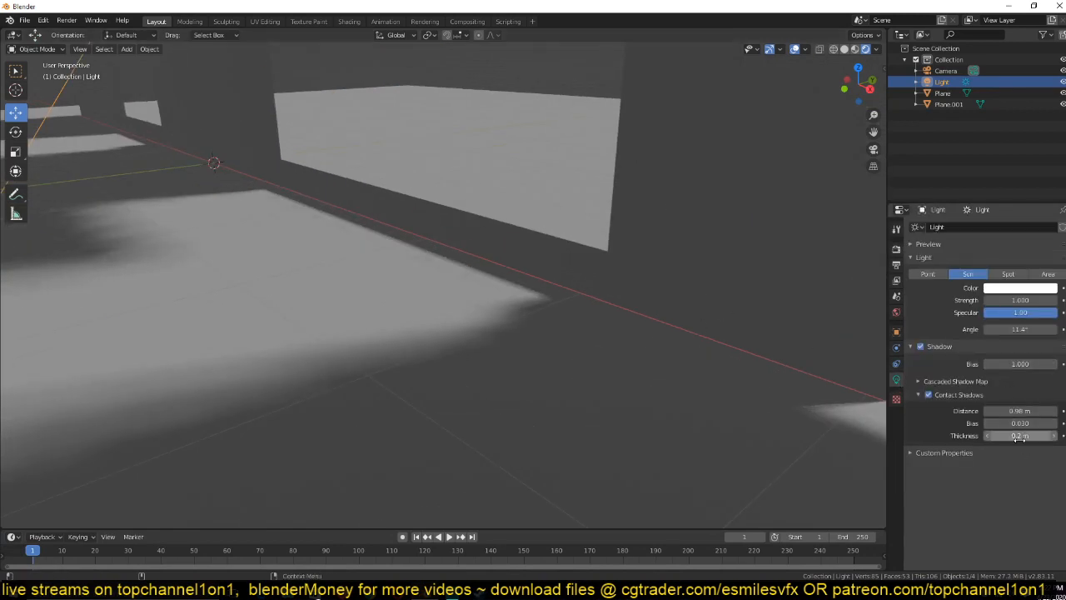
pyautogui.moveTo(1019, 436); pyautogui.dragTo(1000, 437)
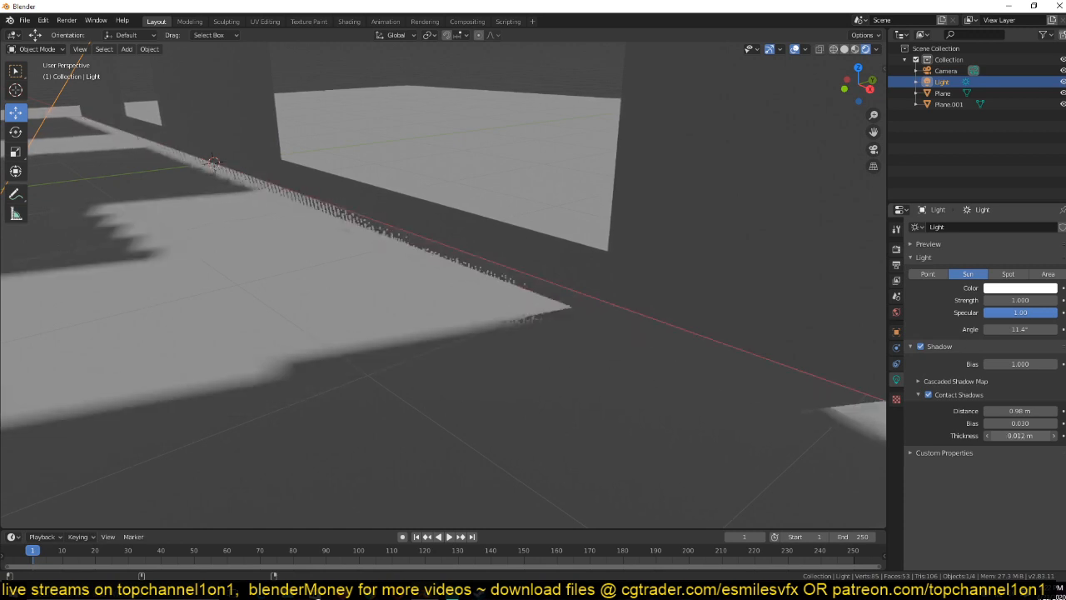
pyautogui.moveTo(1019, 435); pyautogui.dragTo(1033, 435)
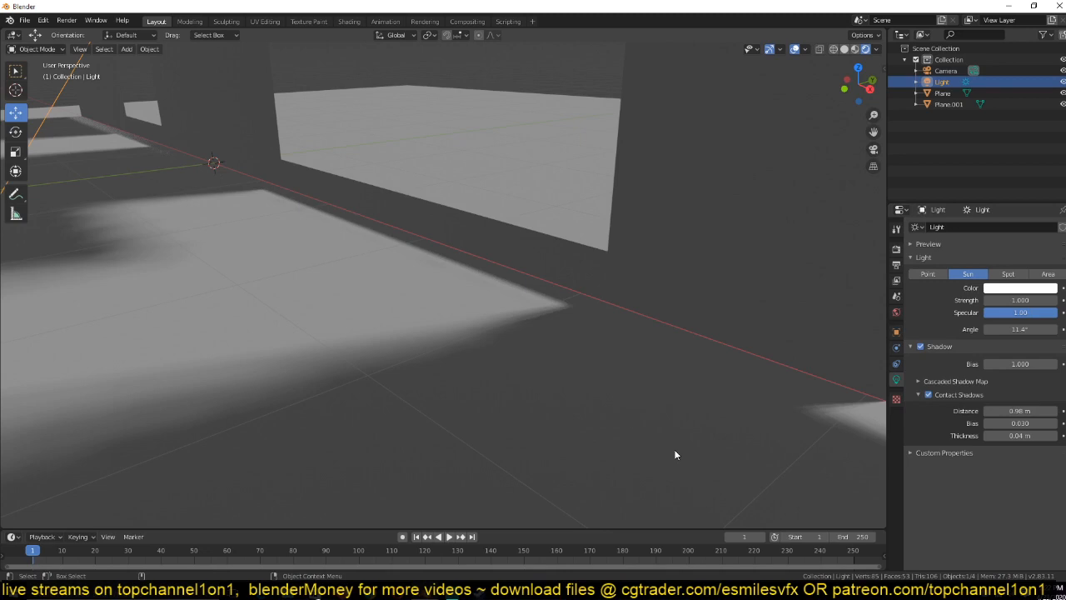
pyautogui.moveTo(497, 373)
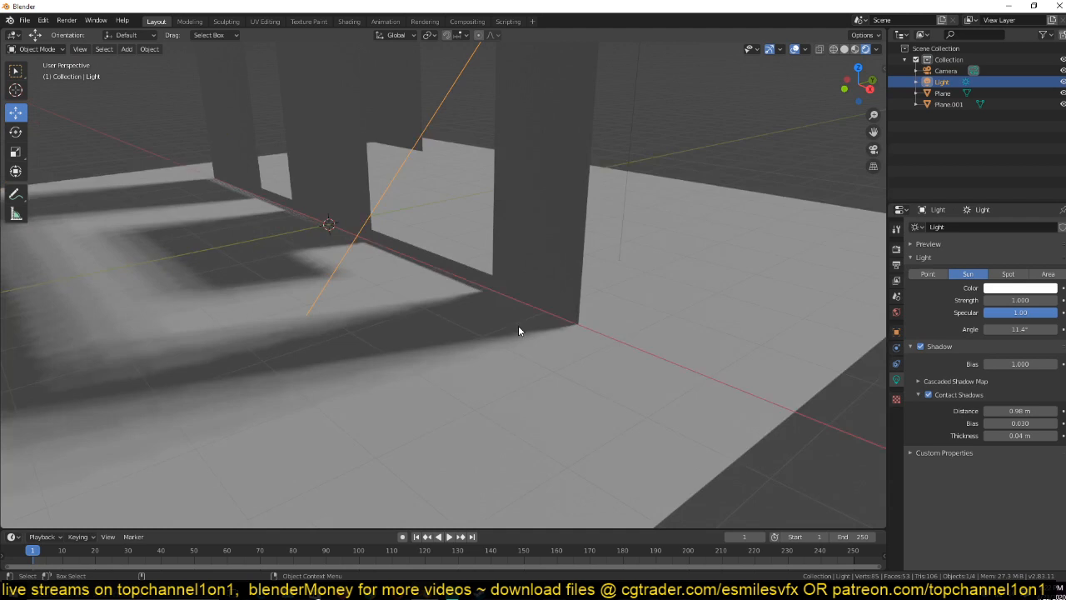
# - Orbit the viewport to inspect the soft, stepped wall shadows across the floor
pyautogui.moveTo(520, 330); pyautogui.dragTo(636, 386)
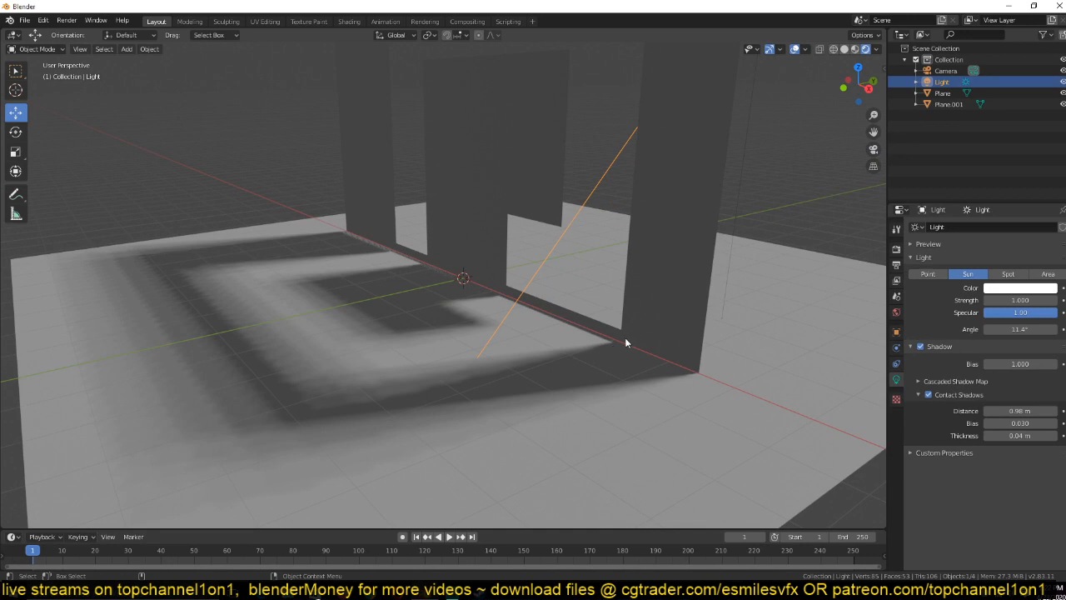
pyautogui.moveTo(624, 341); pyautogui.dragTo(649, 236)
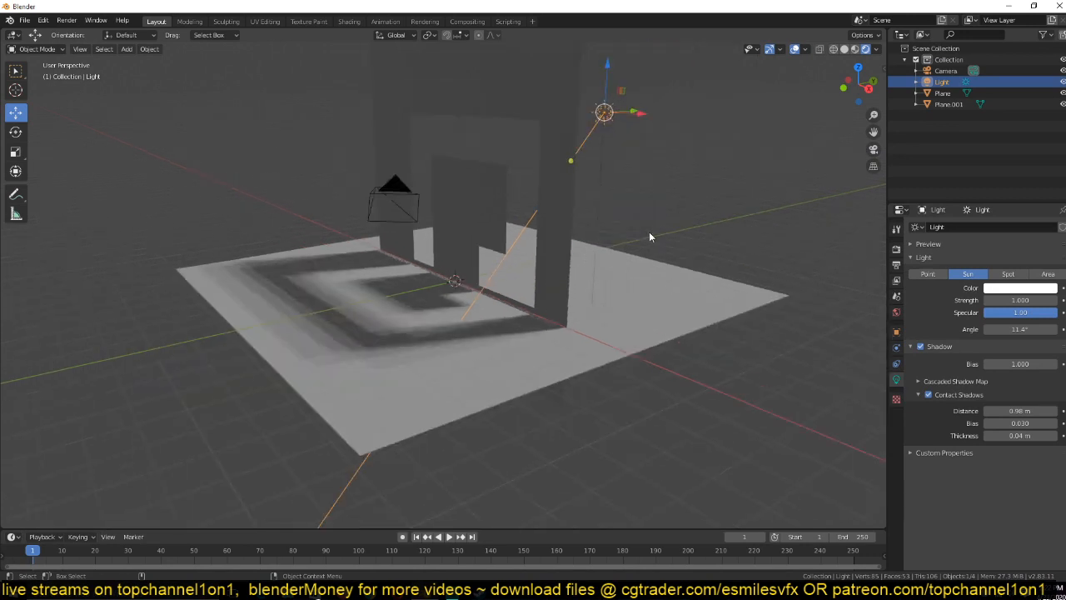
pyautogui.moveTo(650, 237); pyautogui.dragTo(626, 223)
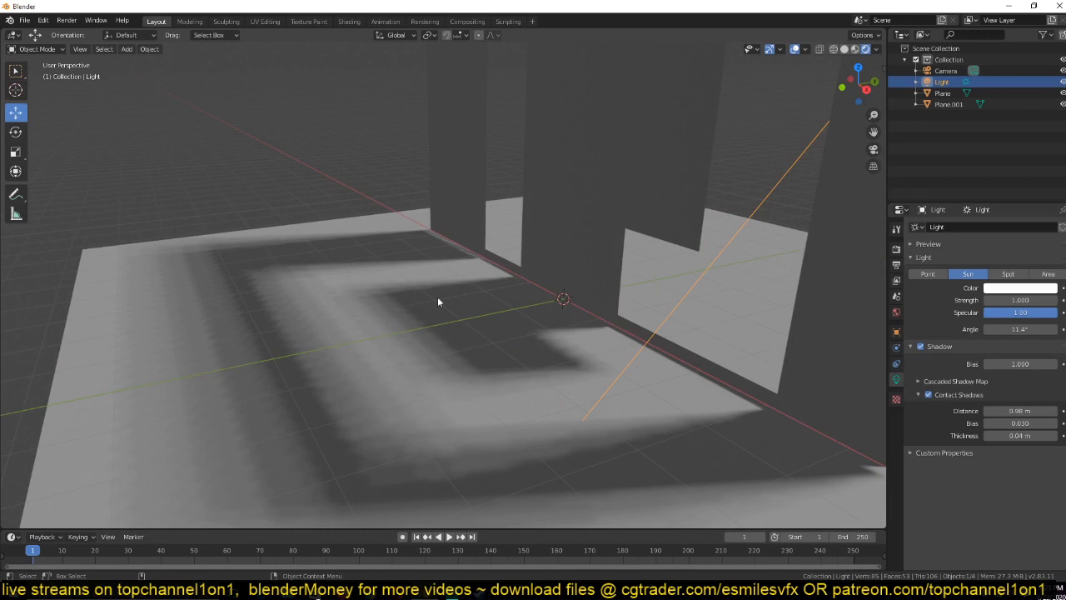
pyautogui.moveTo(458, 394)
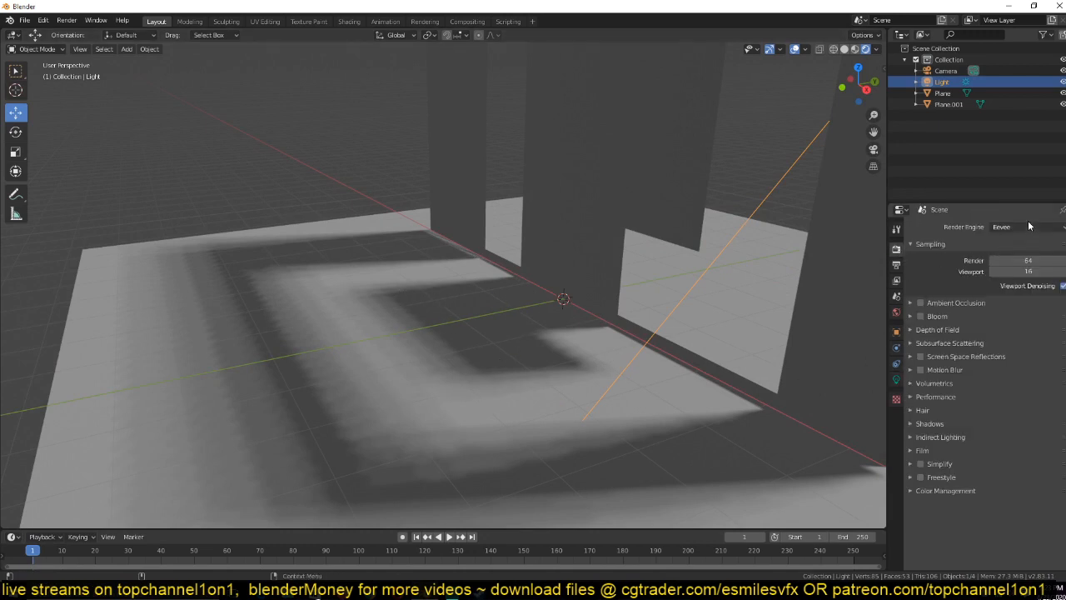
# - Preview the shadows in Cycles, then set the render engine back to Eevee
pyautogui.click(1003, 227)
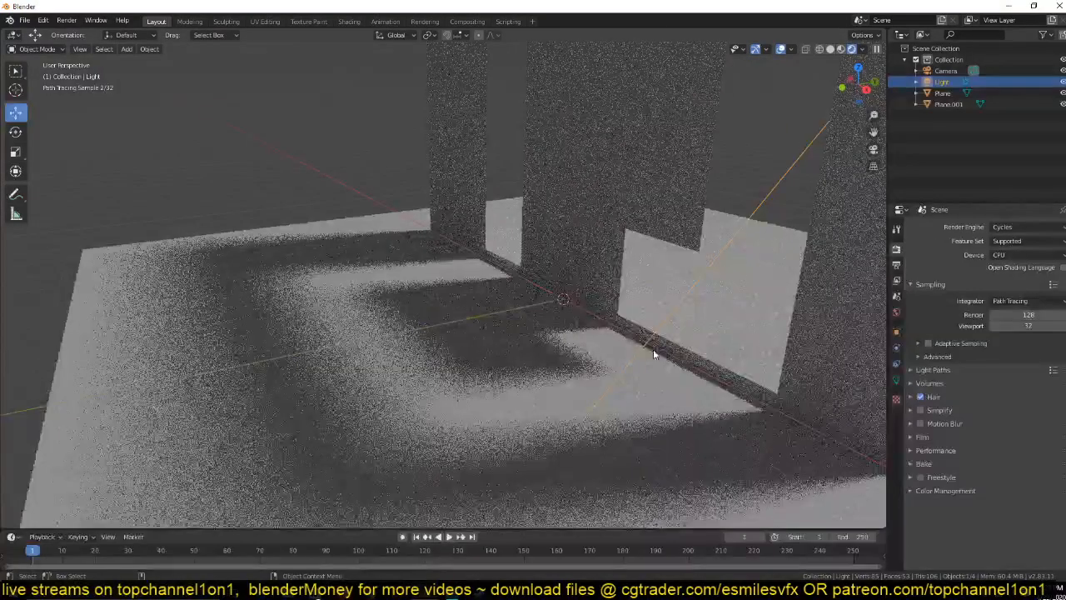
pyautogui.click(1008, 226)
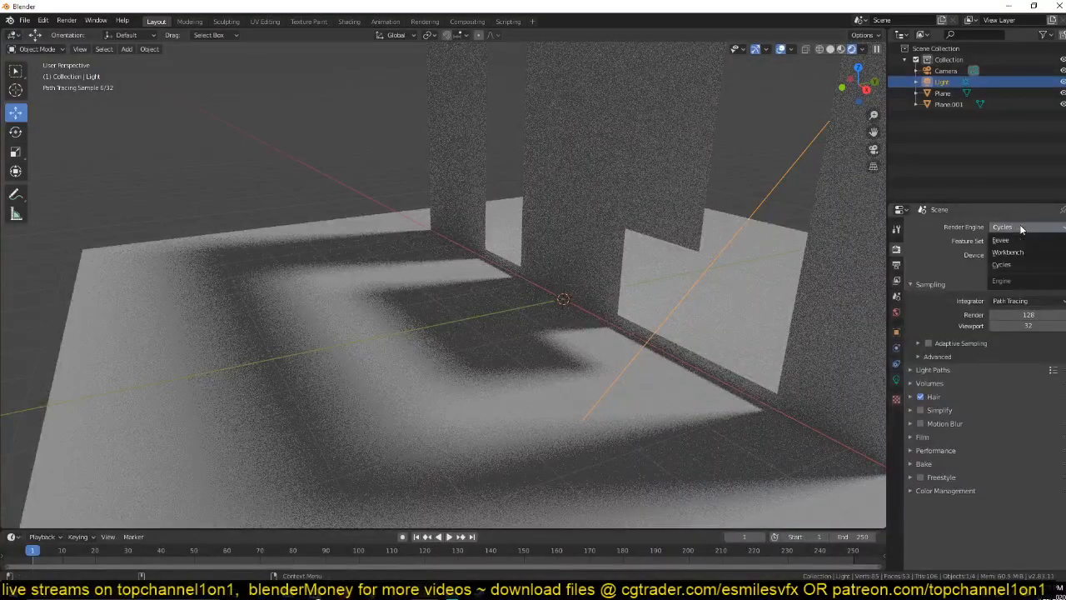
pyautogui.click(999, 240)
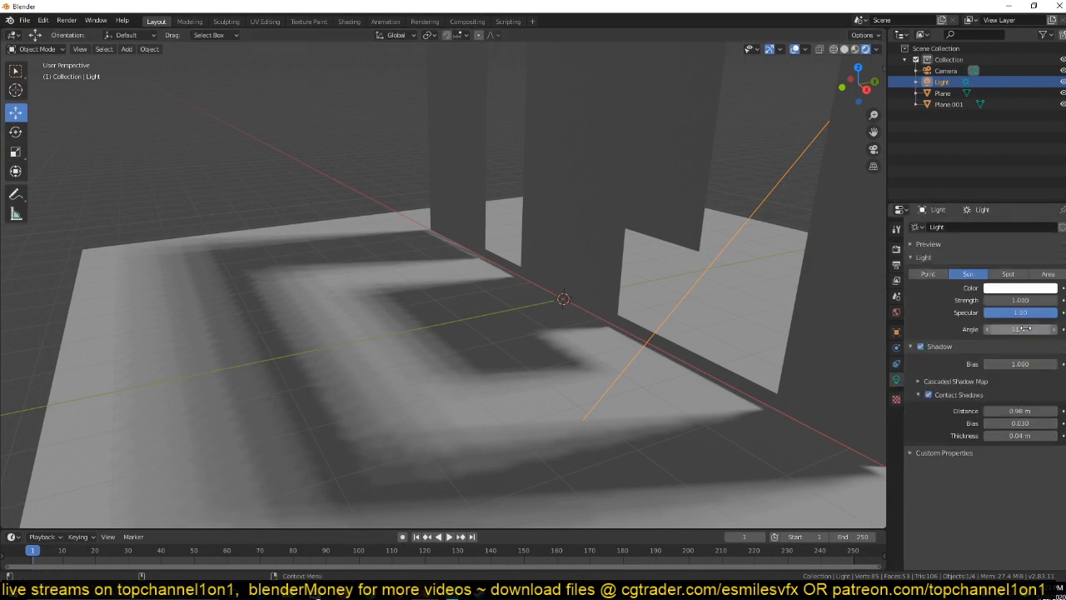
# - Raise the sun light's Angle so the wall shadows spread into a blurrier falloff
pyautogui.click(1020, 330)
pyautogui.write('30')
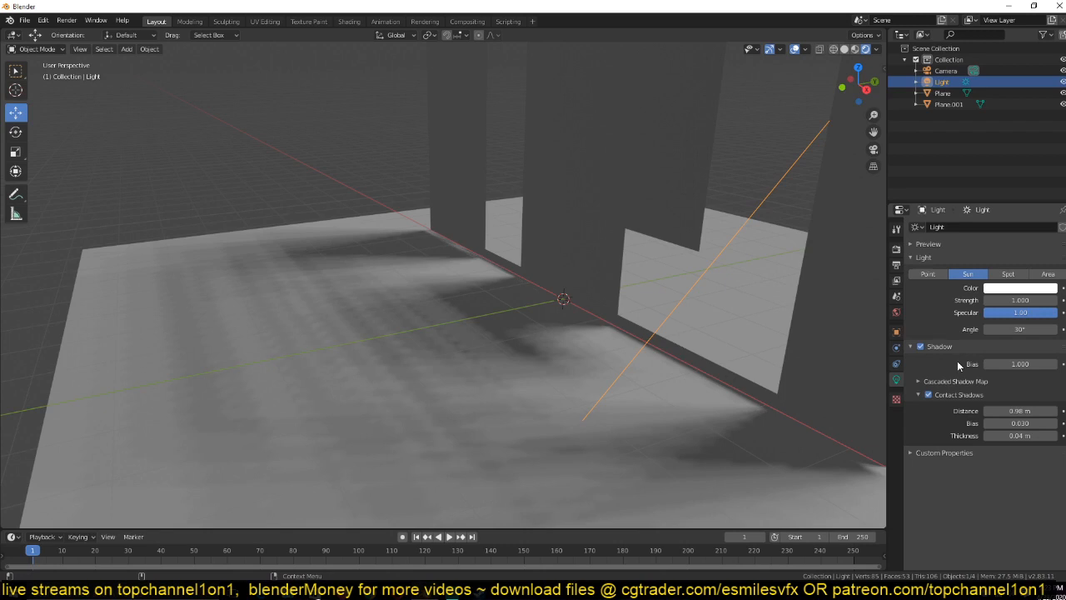
pyautogui.moveTo(948, 318)
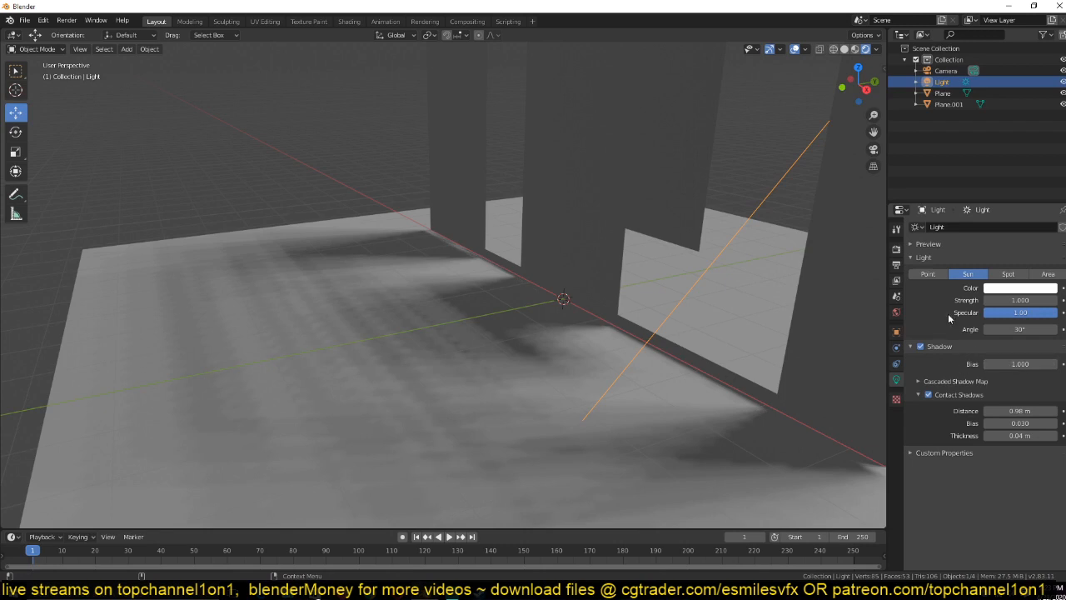
# - Set the Eevee shadow Cascade Size to 4096 px in Render Properties
pyautogui.click(897, 243)
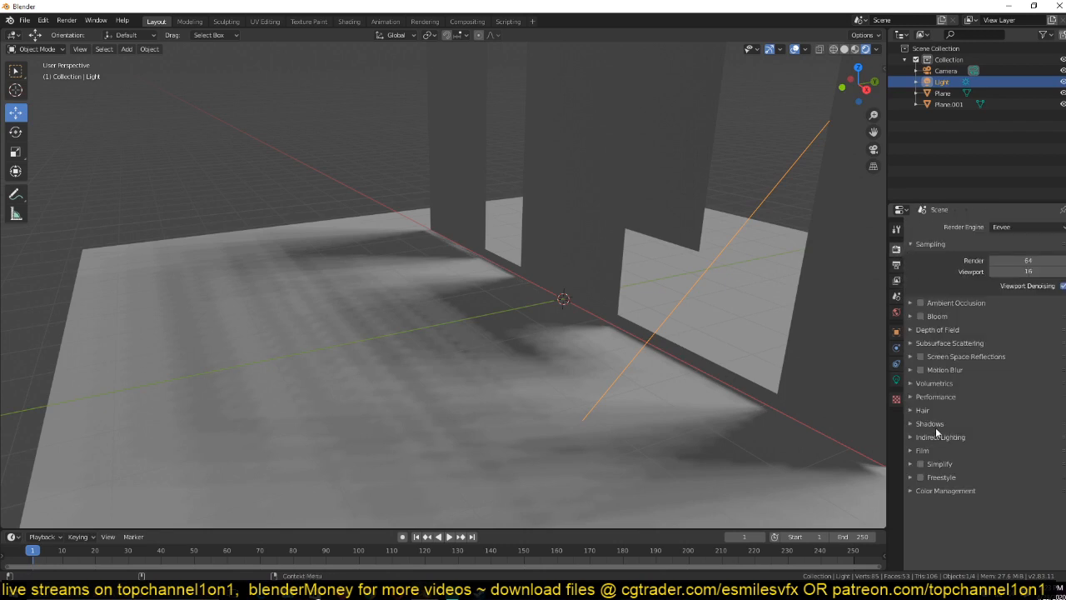
pyautogui.click(929, 423)
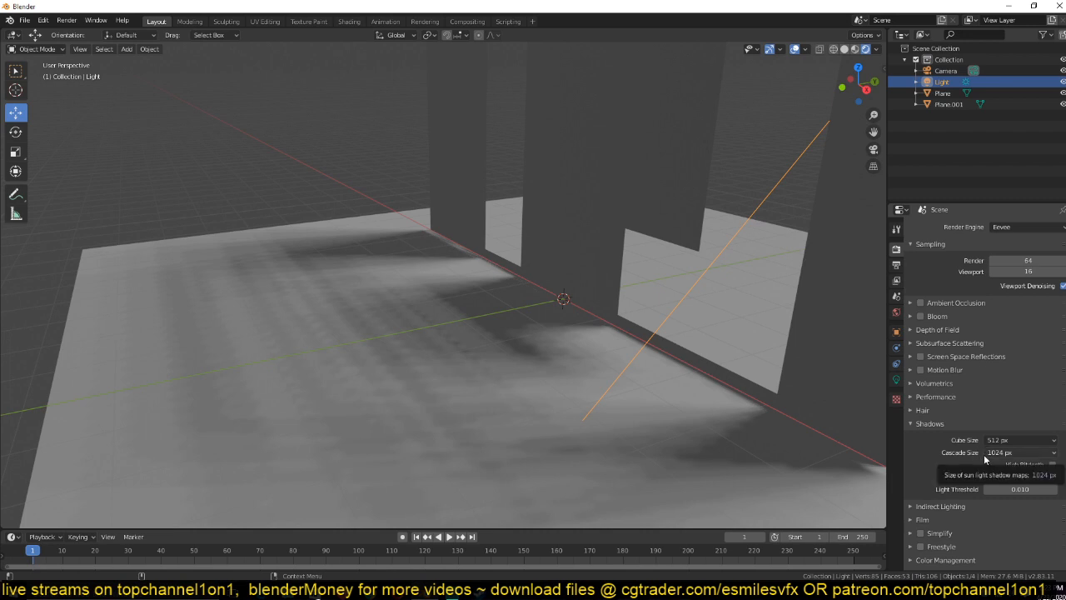
pyautogui.moveTo(989, 459)
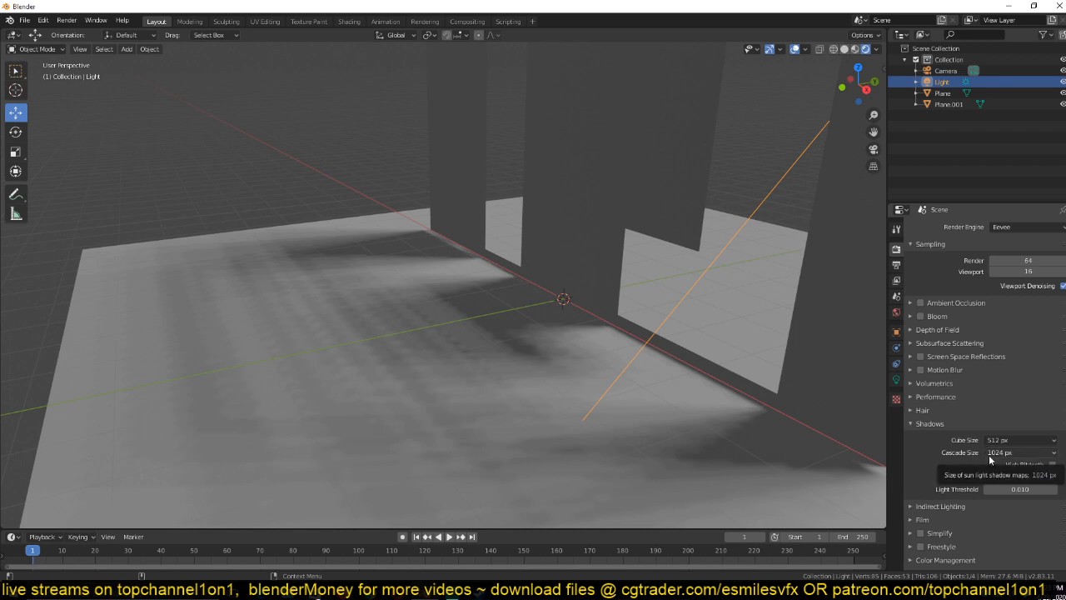
pyautogui.click(1020, 453)
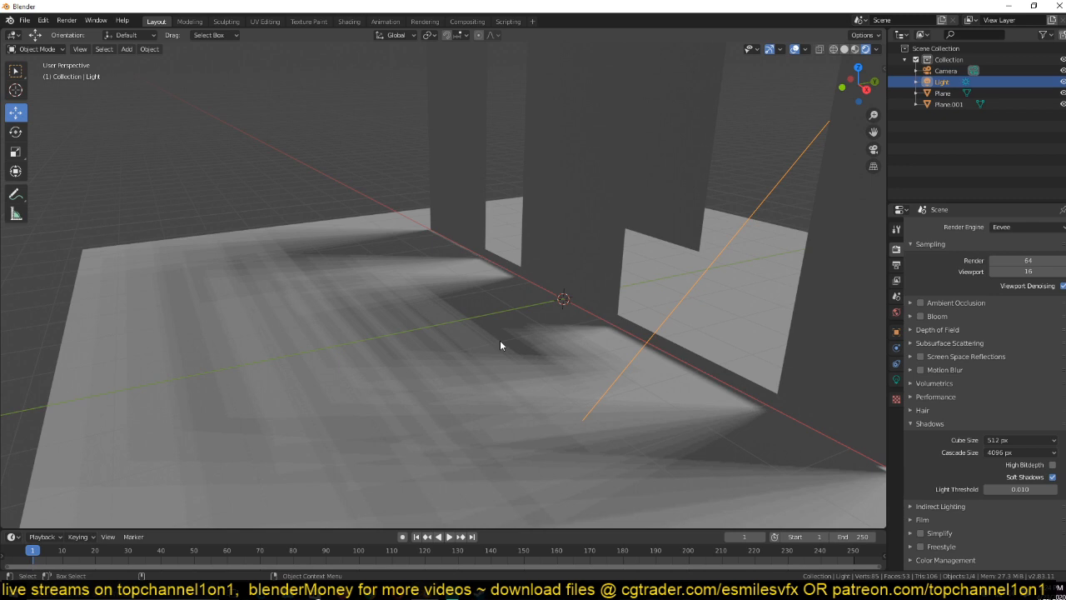
pyautogui.moveTo(868, 443)
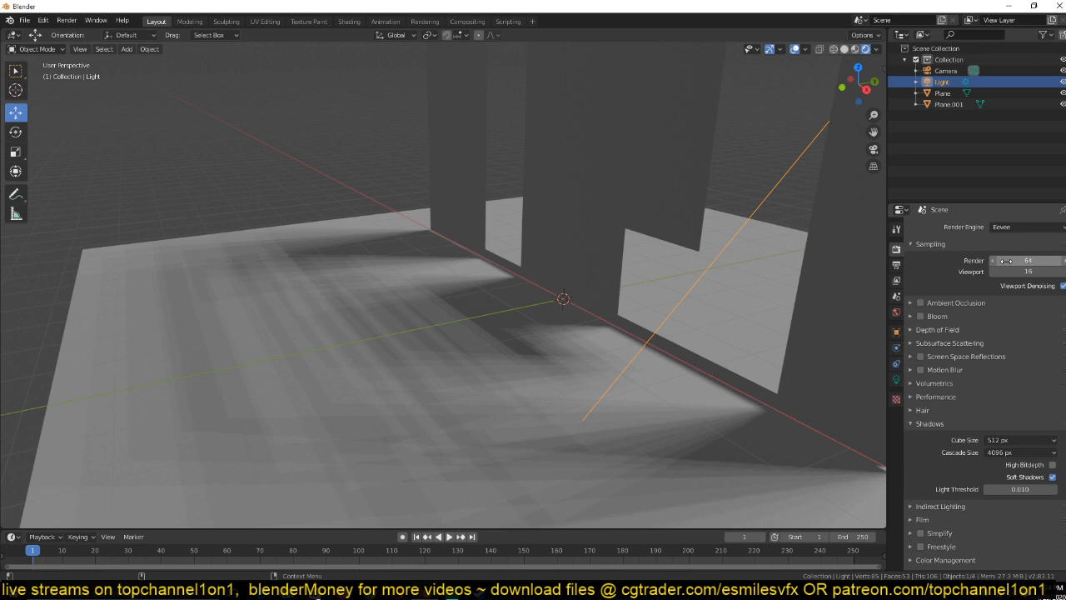
pyautogui.moveTo(1007, 260)
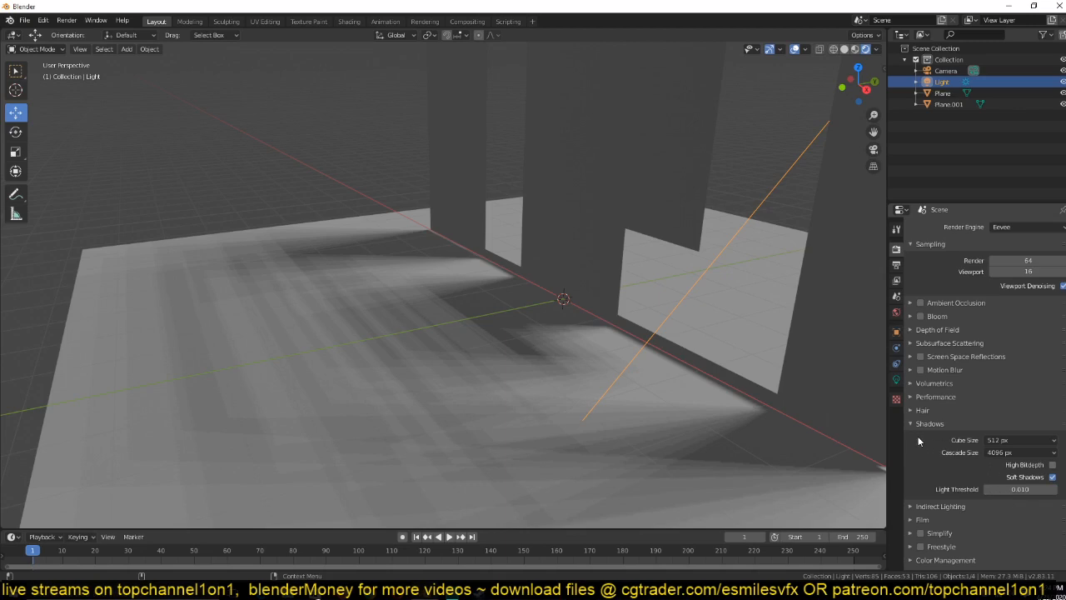
pyautogui.moveTo(778, 433)
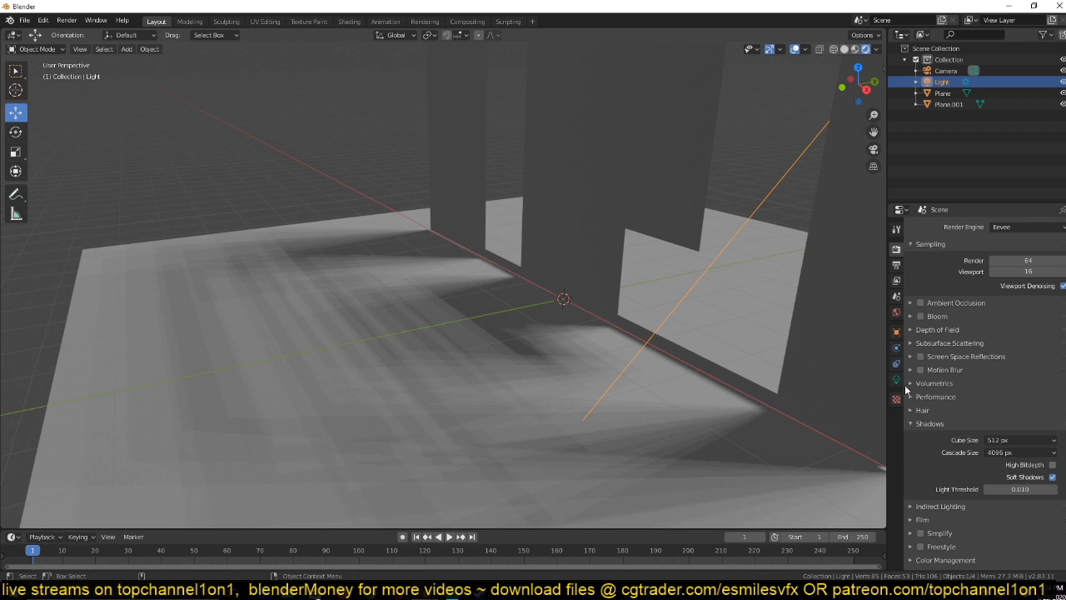
pyautogui.moveTo(1028, 260)
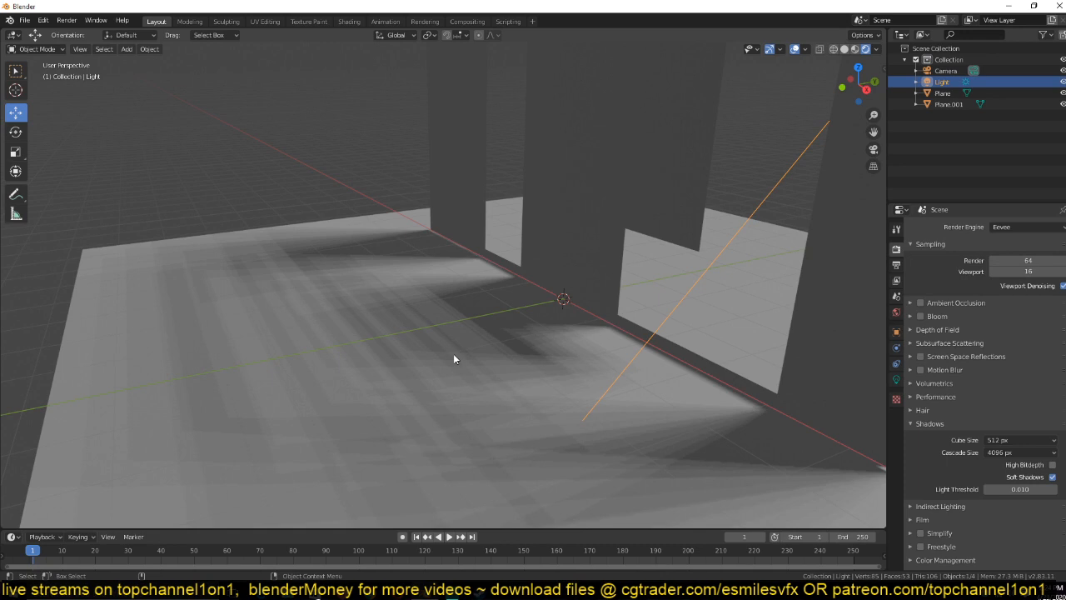
# - Set the Eevee viewport and render sample counts to 128
pyautogui.click(1008, 270)
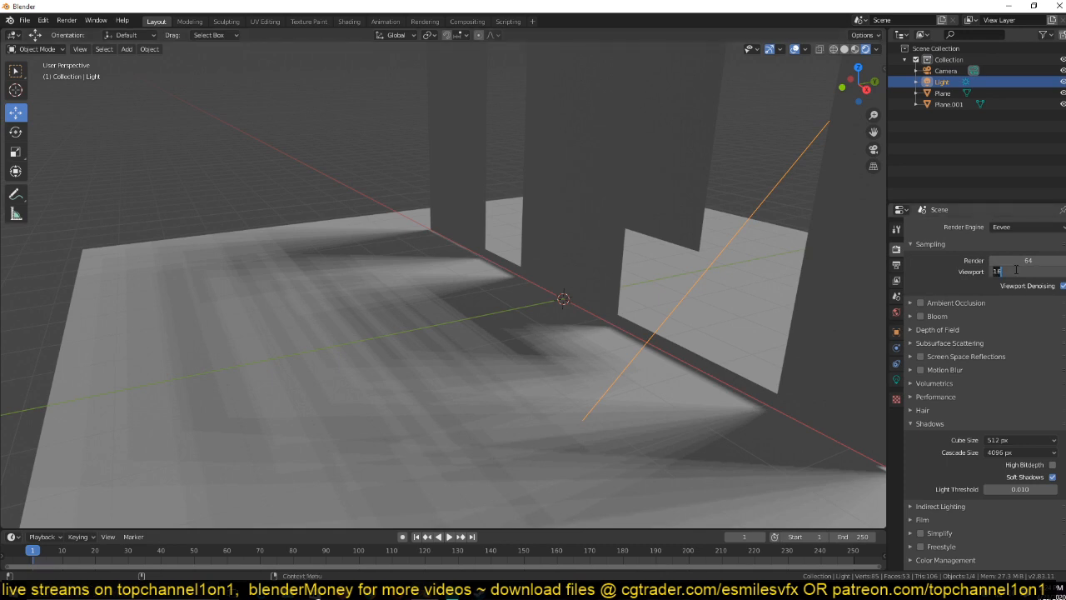
pyautogui.write('128')
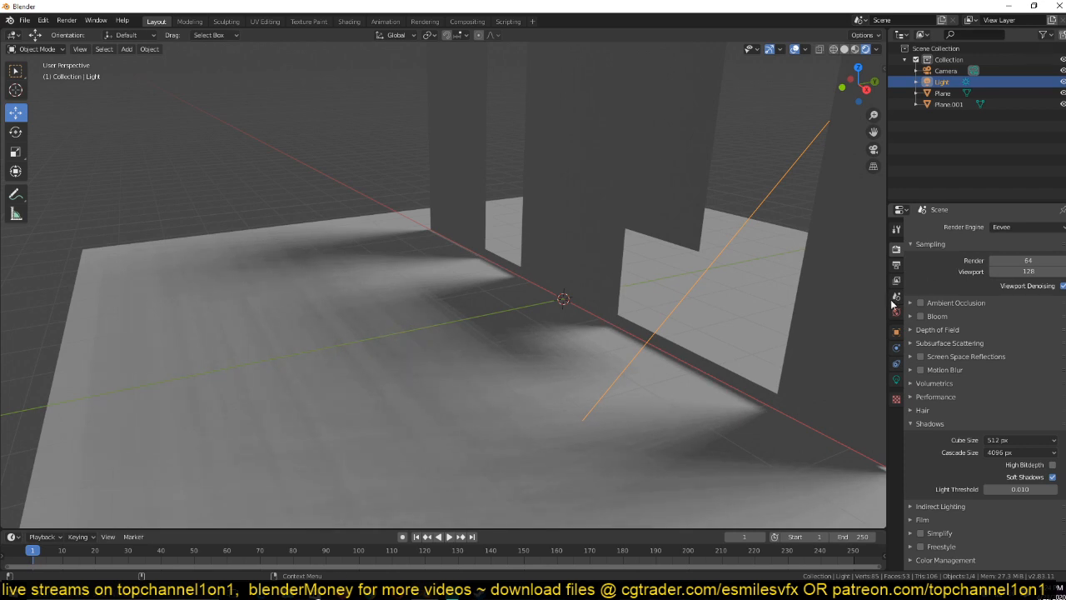
pyautogui.moveTo(473, 342)
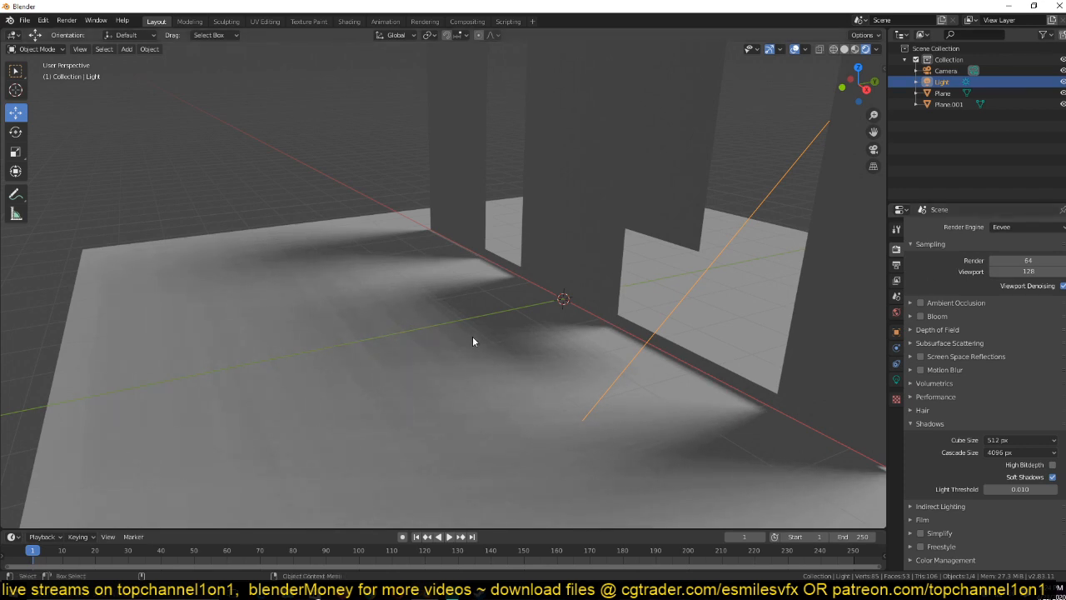
pyautogui.moveTo(526, 410)
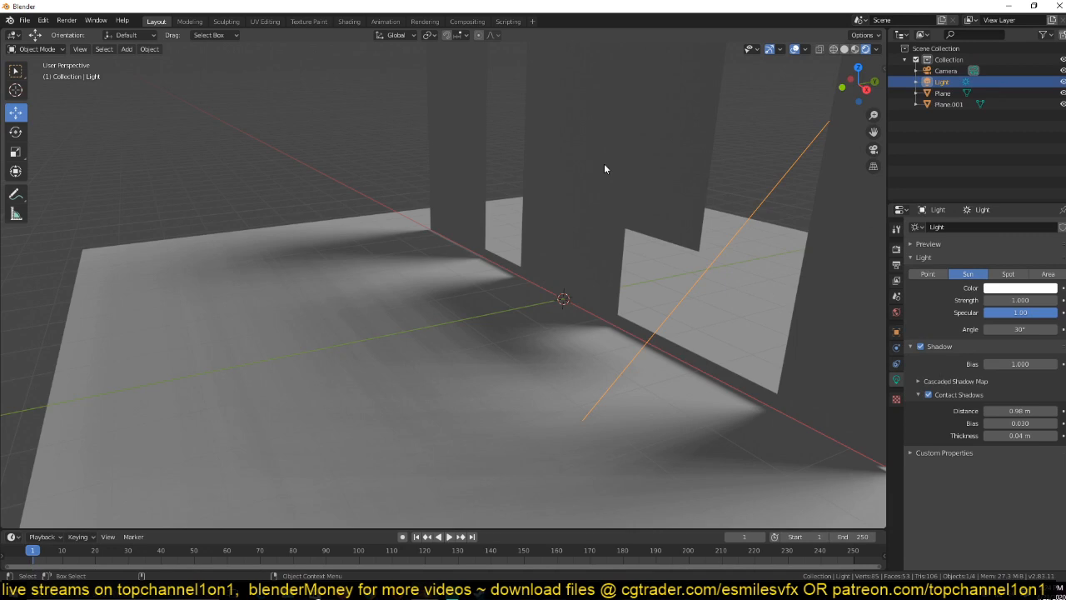
pyautogui.moveTo(840, 230)
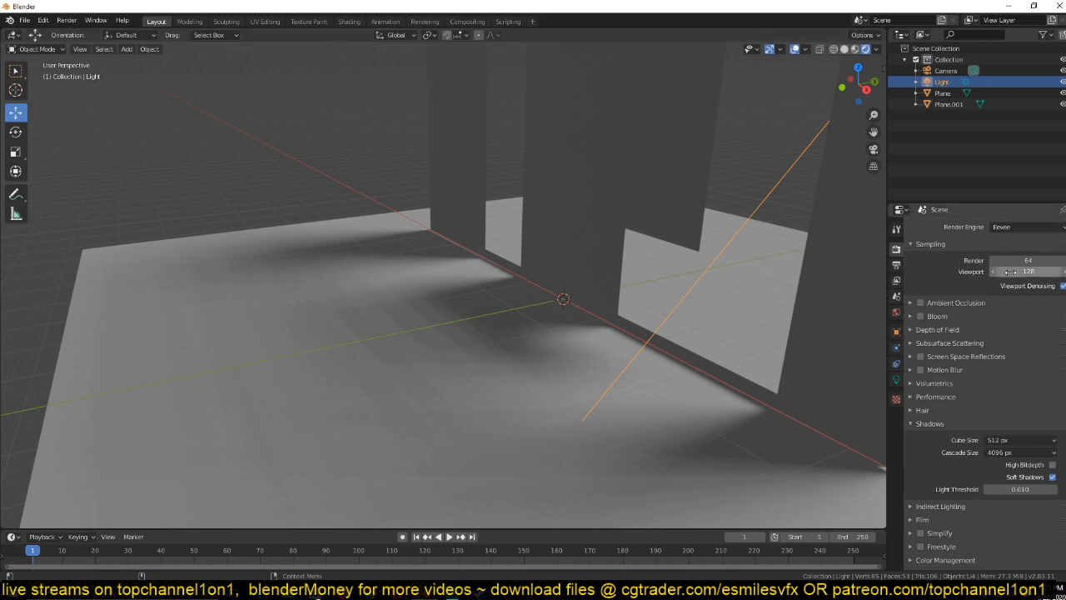
pyautogui.moveTo(1010, 271)
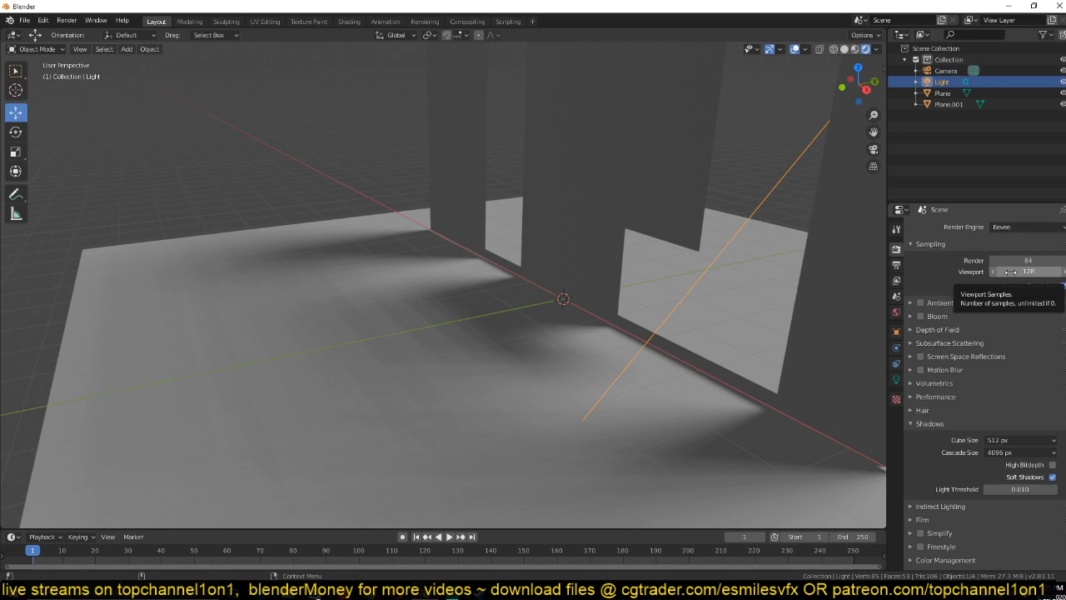
pyautogui.moveTo(817, 320)
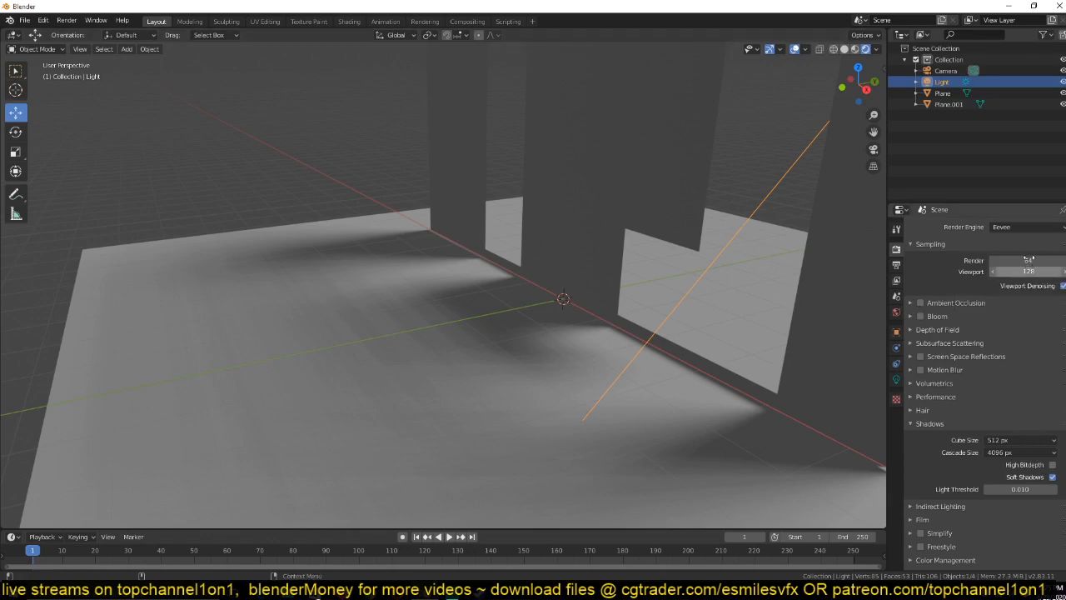
pyautogui.click(1029, 259)
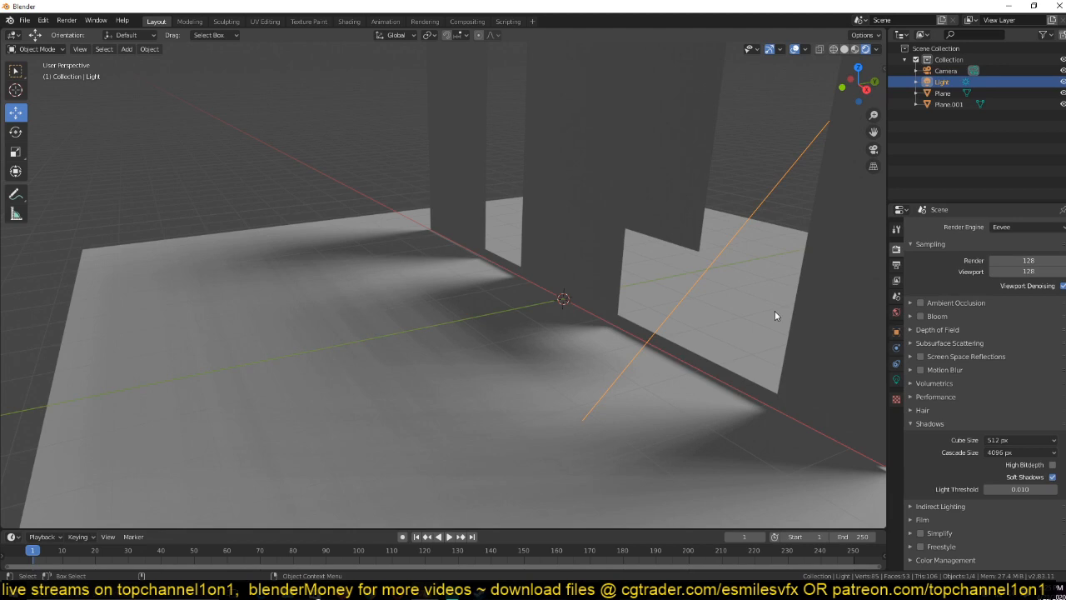
pyautogui.moveTo(759, 273)
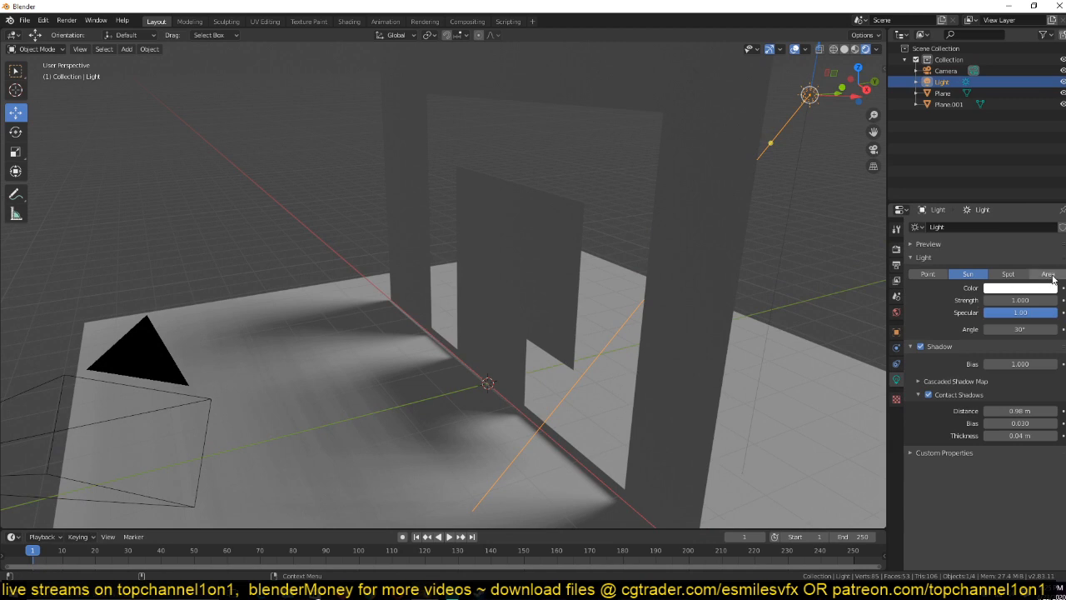
# - Turn the sun lamp into an area light with 10000 power
pyautogui.click(1046, 273)
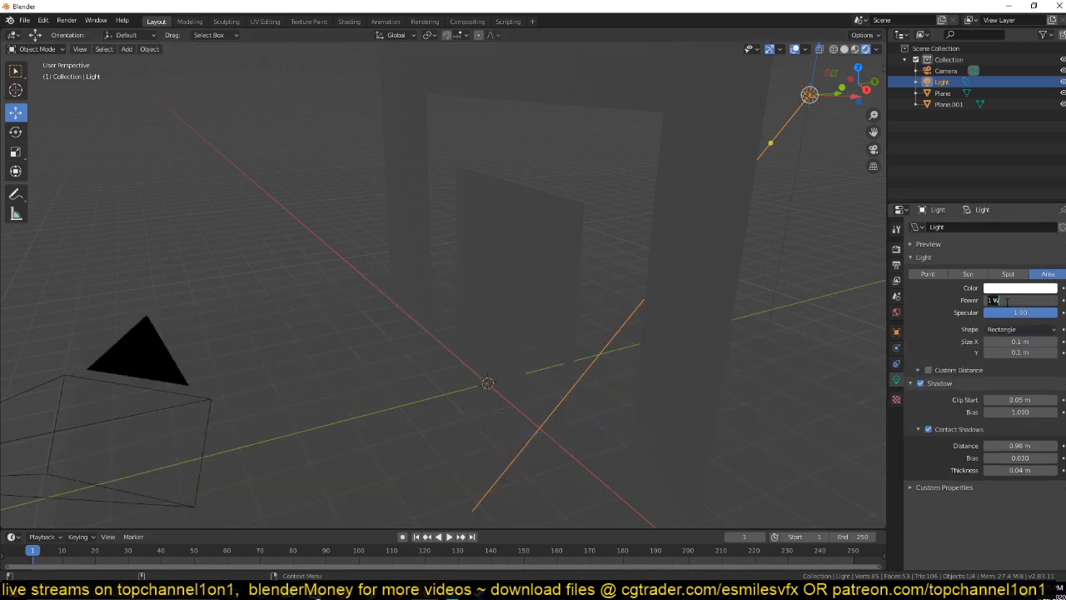
pyautogui.write('10000')
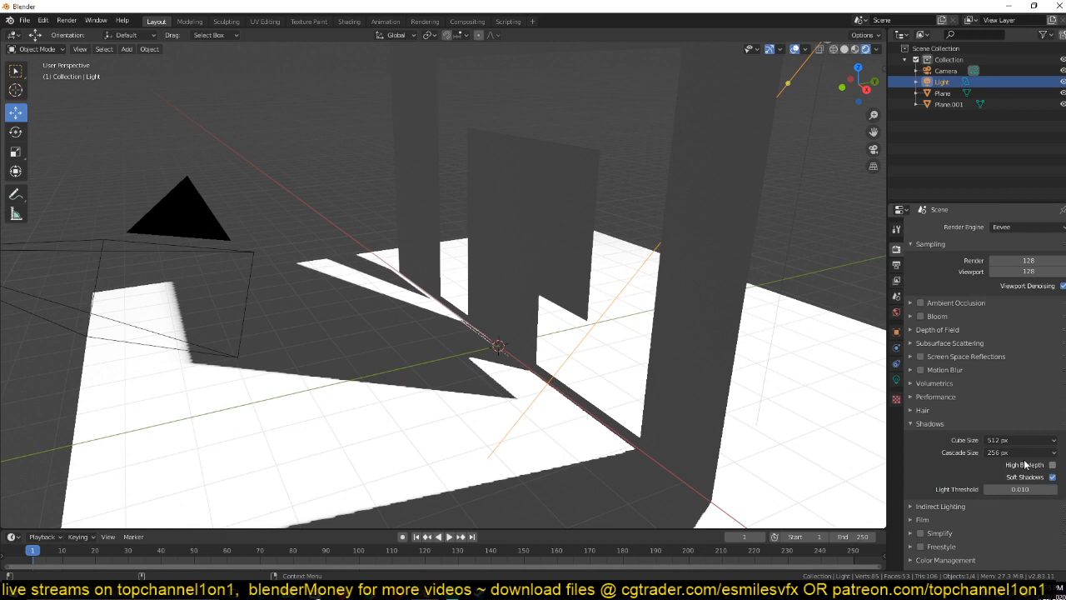
# - Raise Cascade Size to 2048 px and Cube Size to 4096 px, and make the area light square
pyautogui.click(1007, 453)
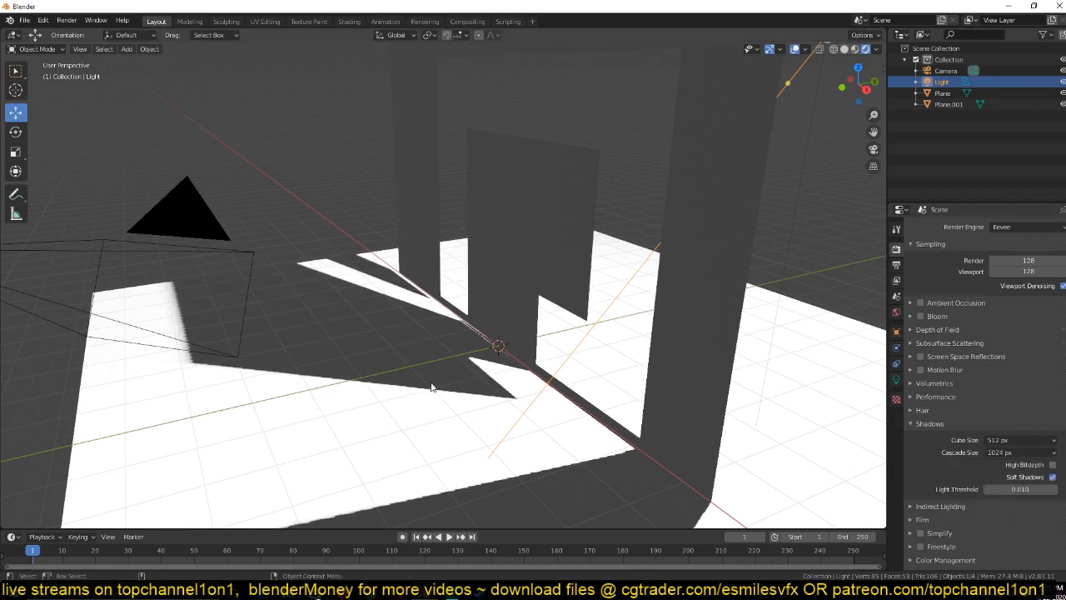
pyautogui.click(1008, 453)
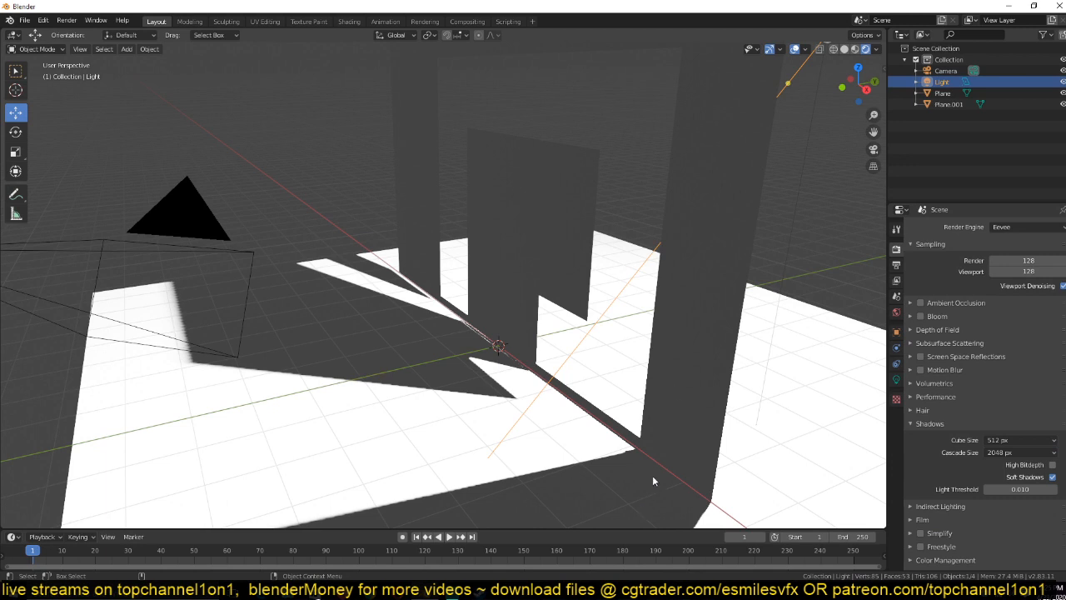
pyautogui.moveTo(689, 158)
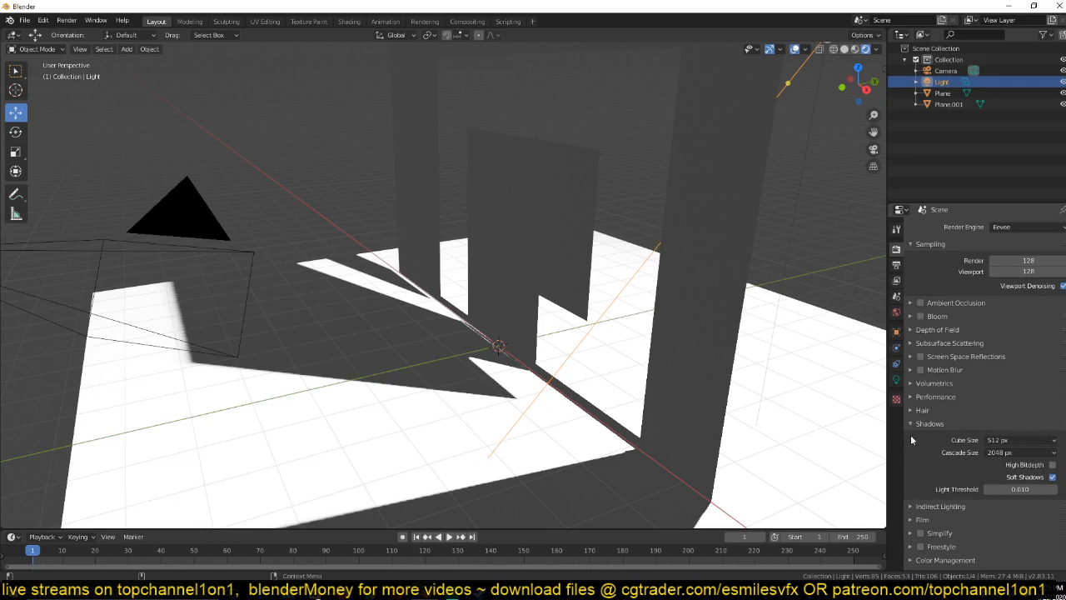
pyautogui.click(1020, 440)
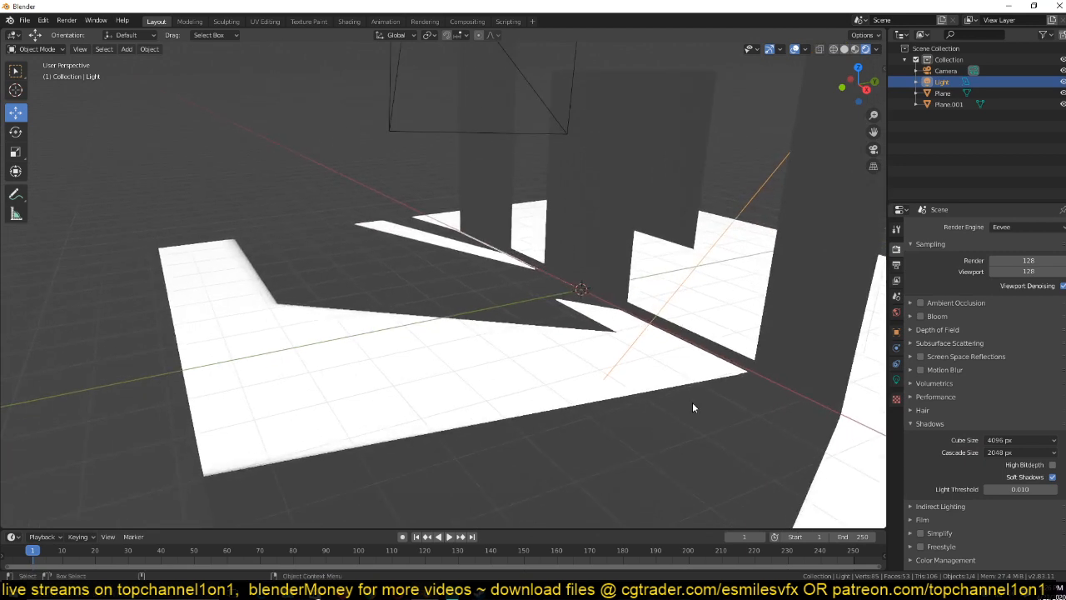
pyautogui.moveTo(691, 408); pyautogui.dragTo(688, 405)
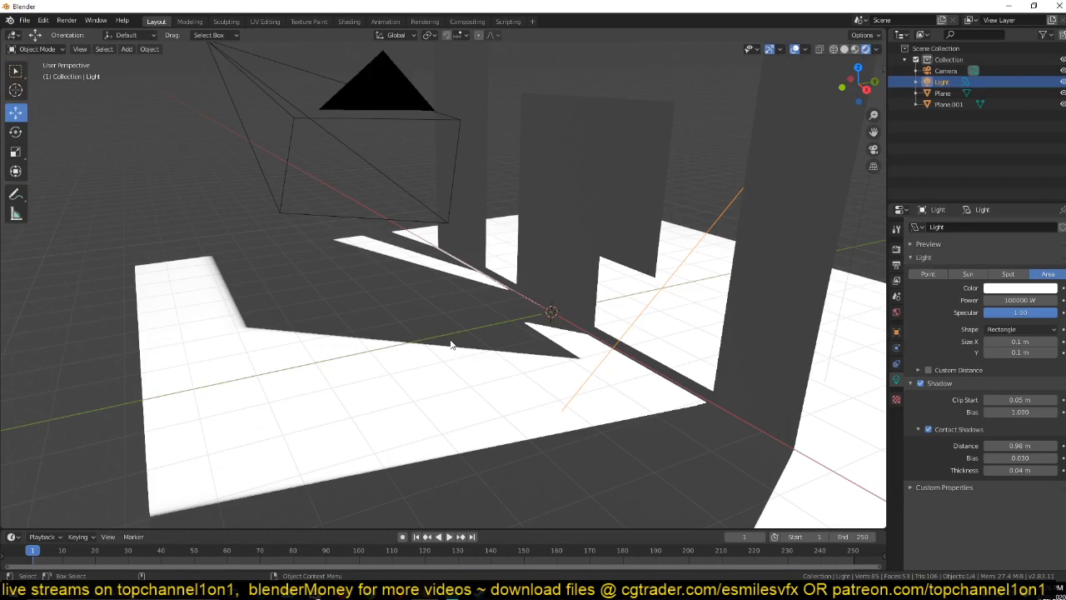
pyautogui.moveTo(713, 315)
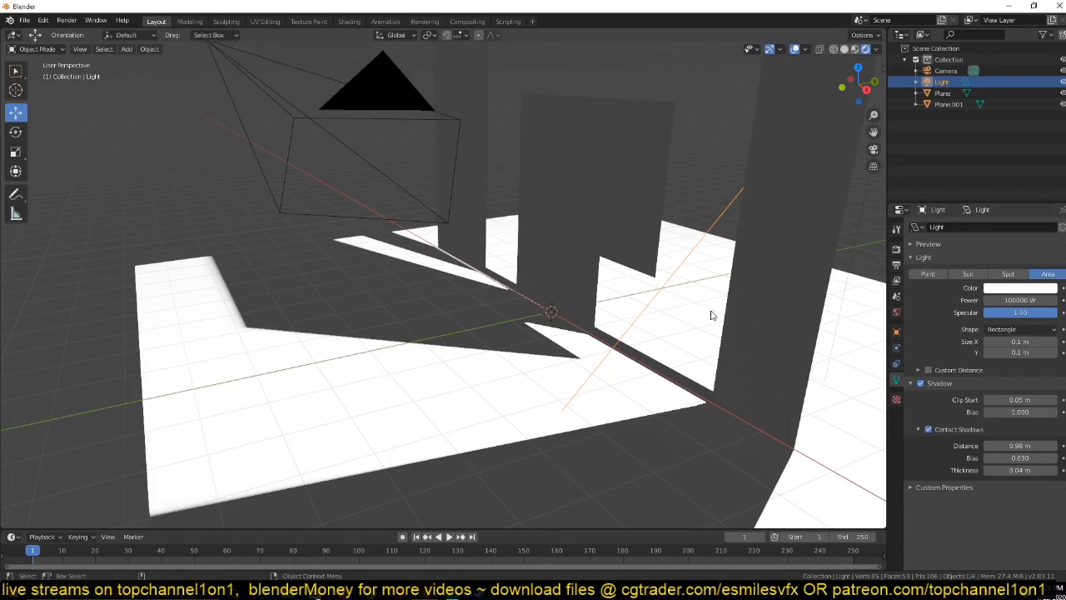
pyautogui.moveTo(524, 325)
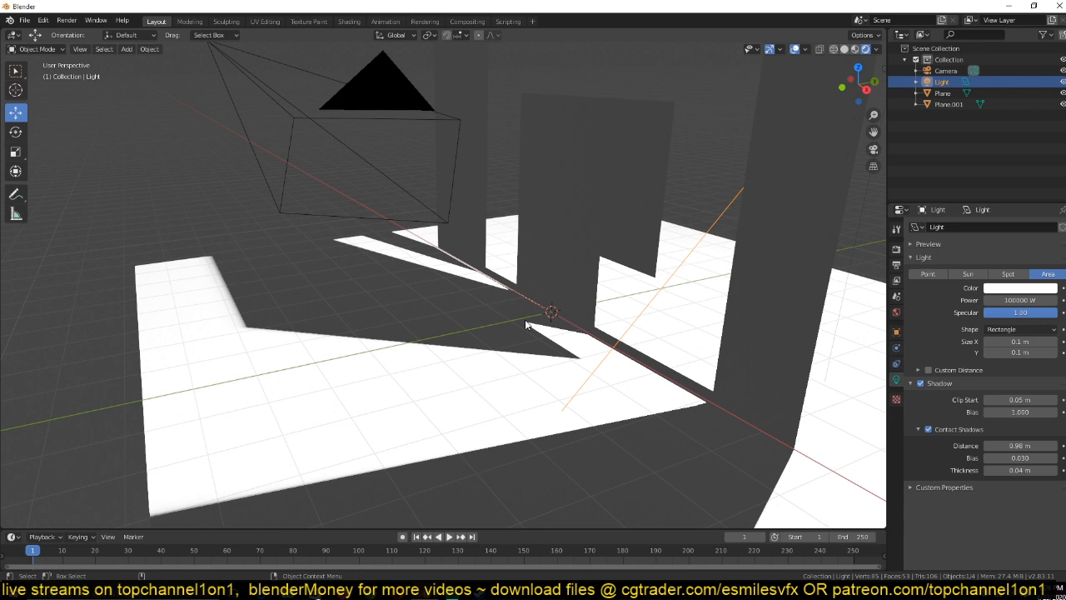
pyautogui.click(1019, 328)
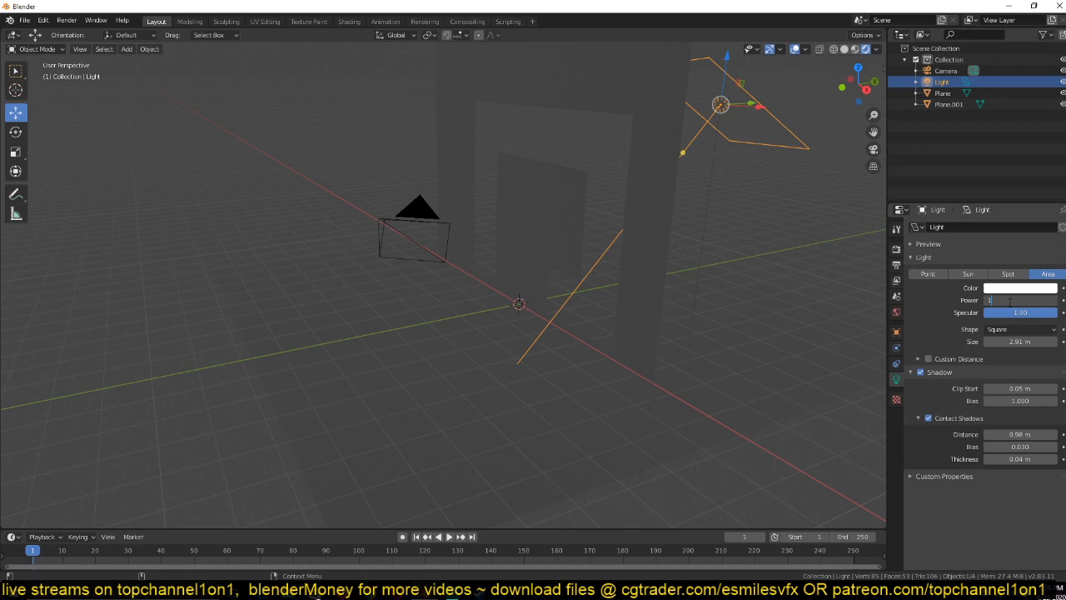
# - Set the light power to 10000 W and drop Cube Size to 128 then 64 px for comparison
pyautogui.write('10000')
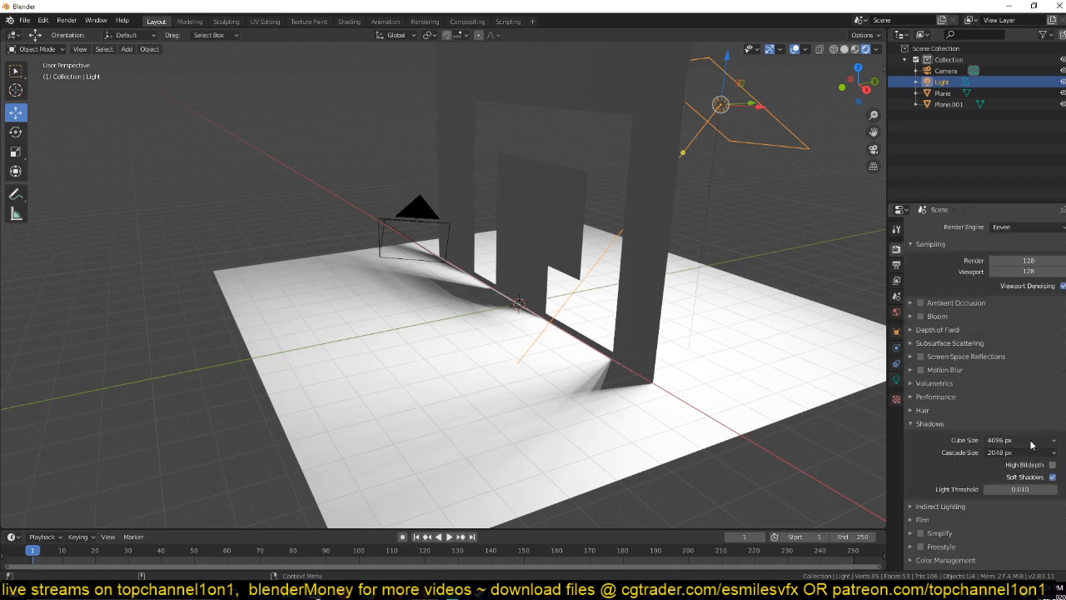
pyautogui.click(1008, 453)
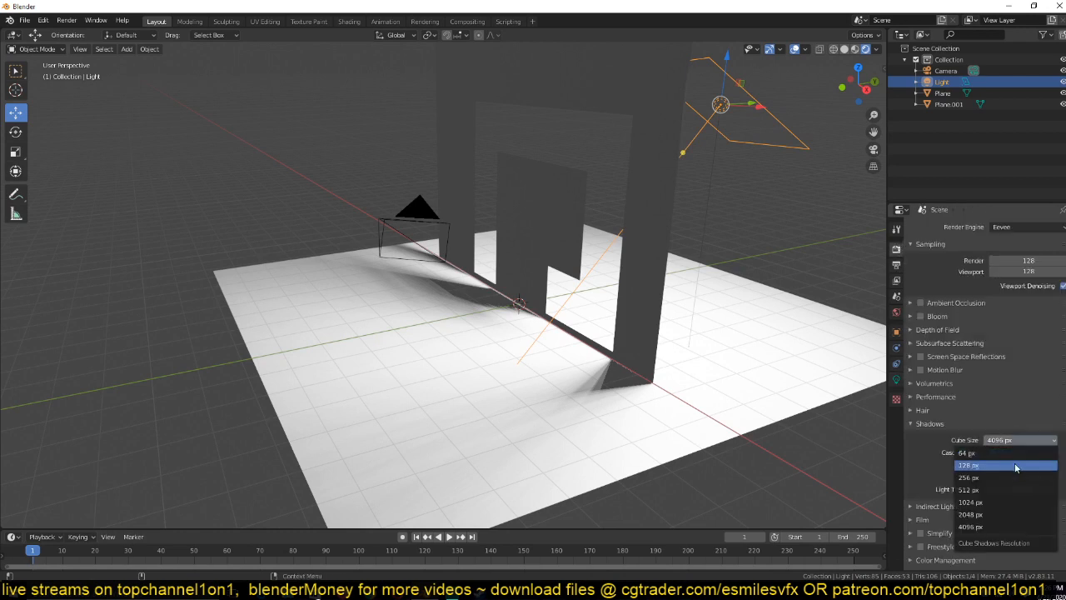
pyautogui.click(969, 465)
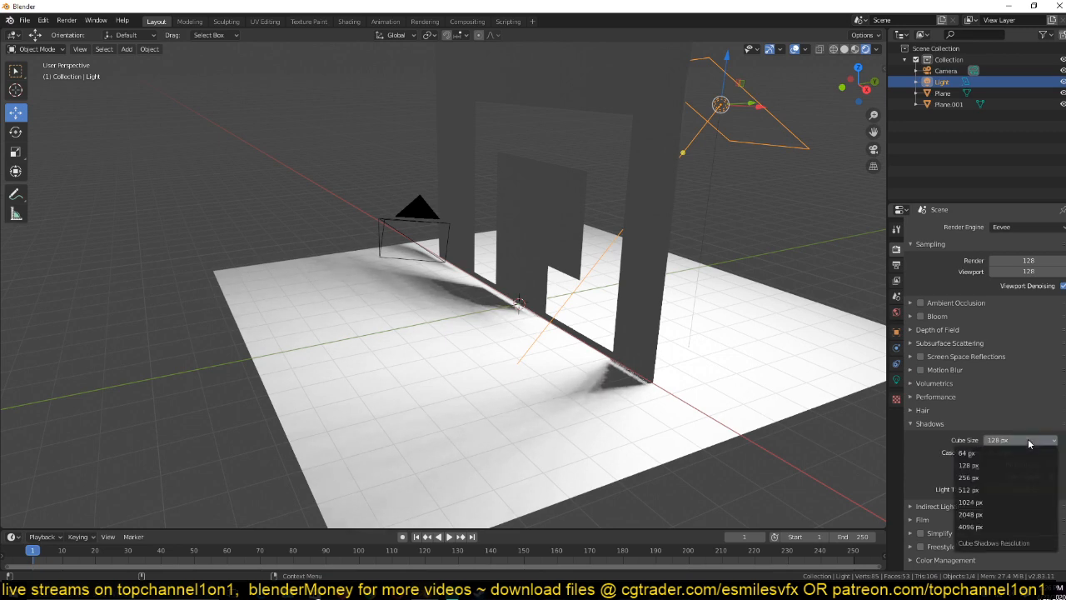
pyautogui.click(966, 453)
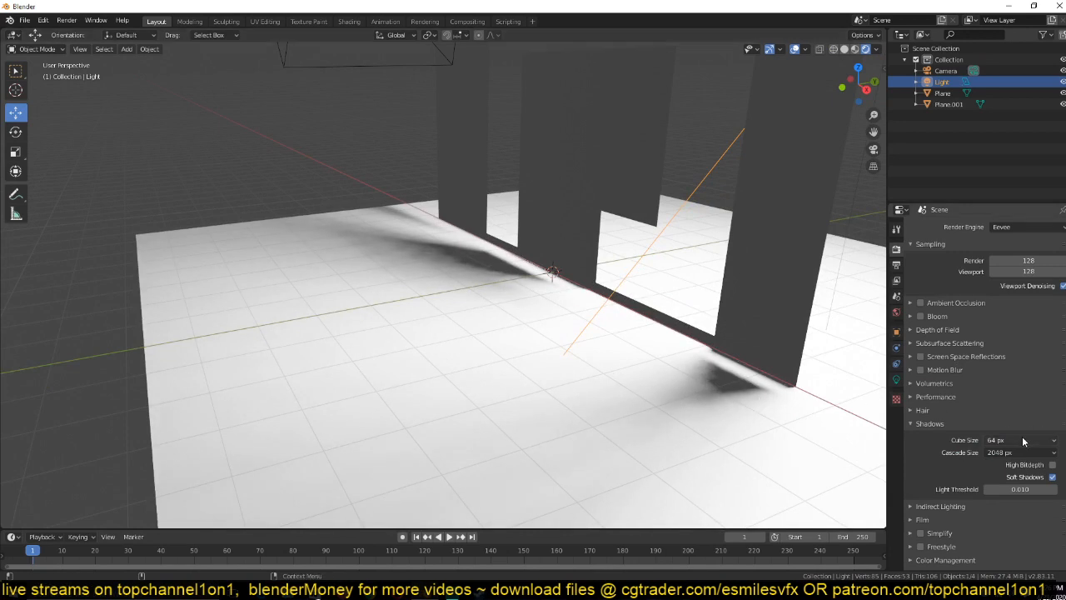
# - Restore the cube shadow resolution to 4096 px for crisper wall shadows
pyautogui.click(1008, 440)
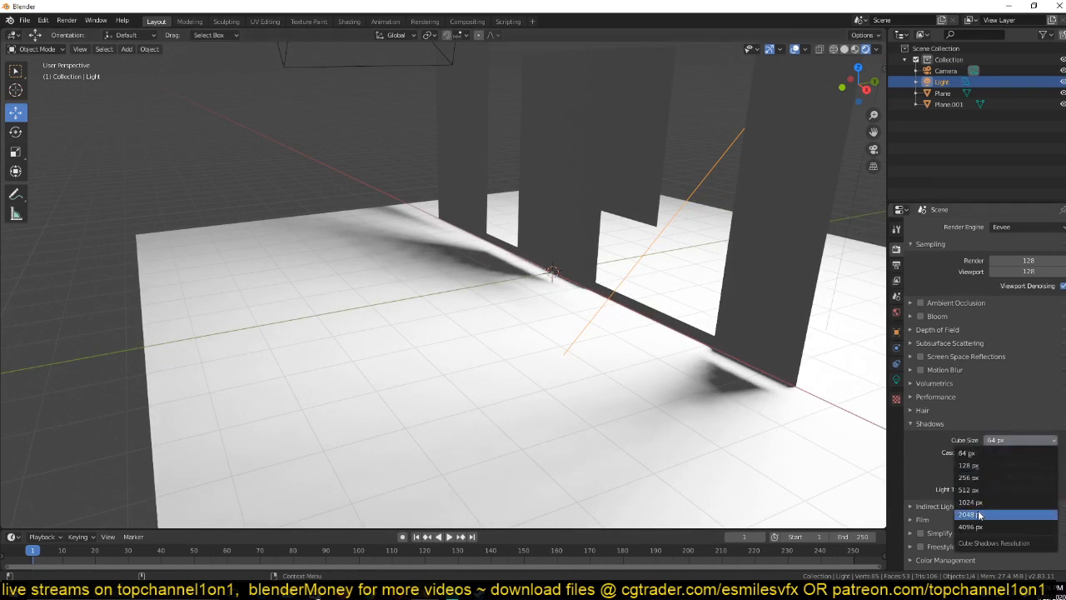
pyautogui.click(969, 526)
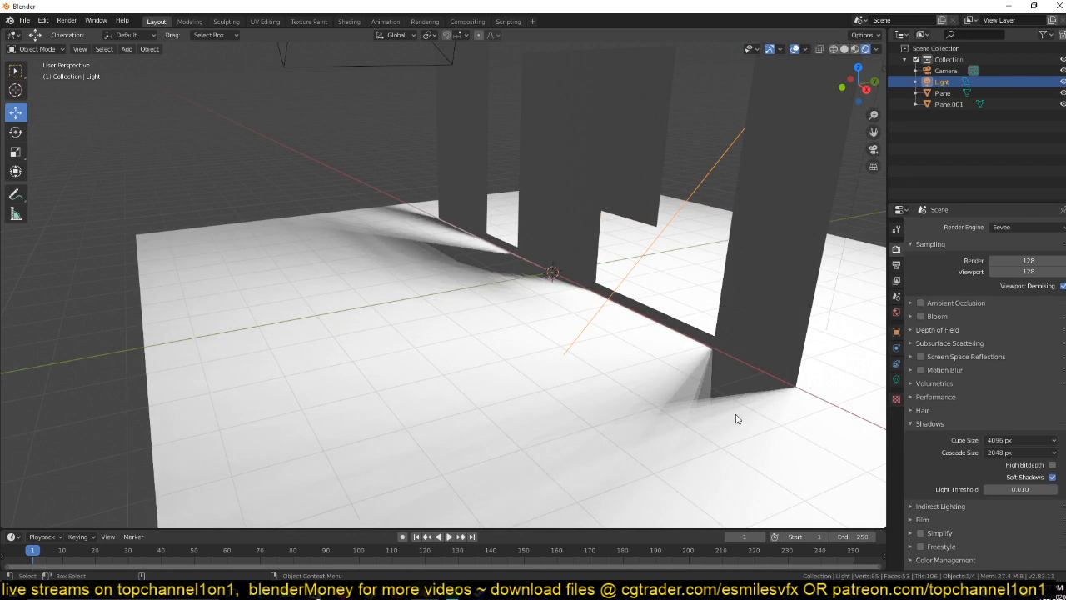
pyautogui.moveTo(915, 446)
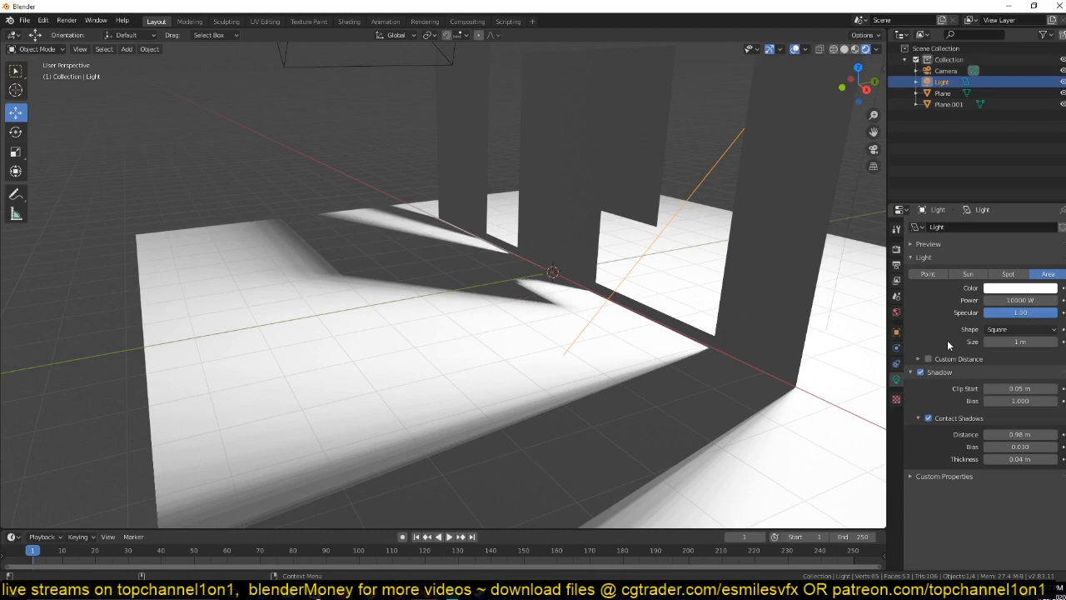
pyautogui.moveTo(990, 377)
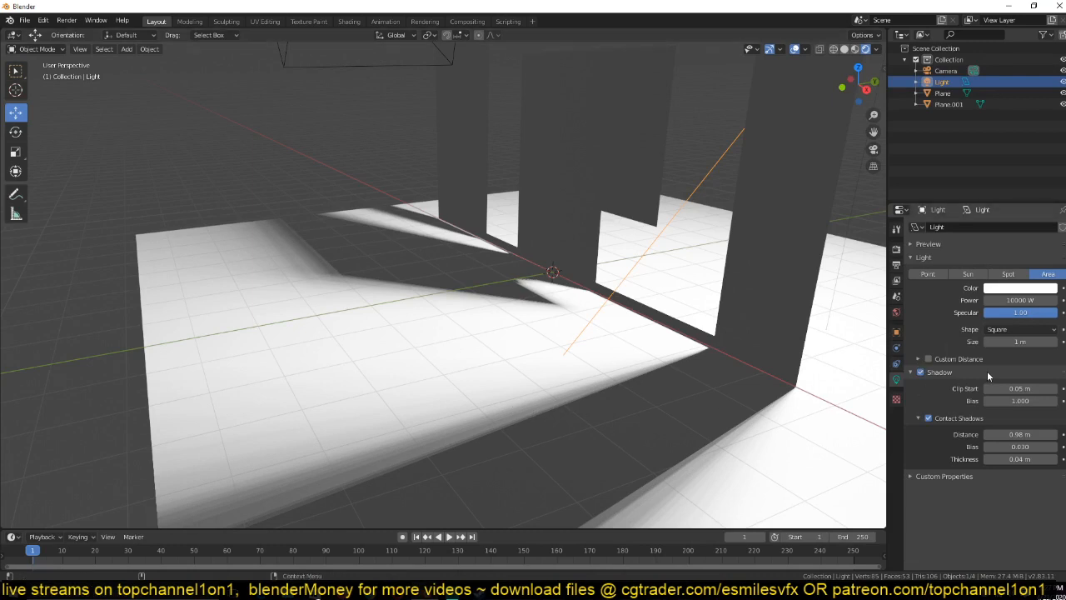
pyautogui.moveTo(919, 483)
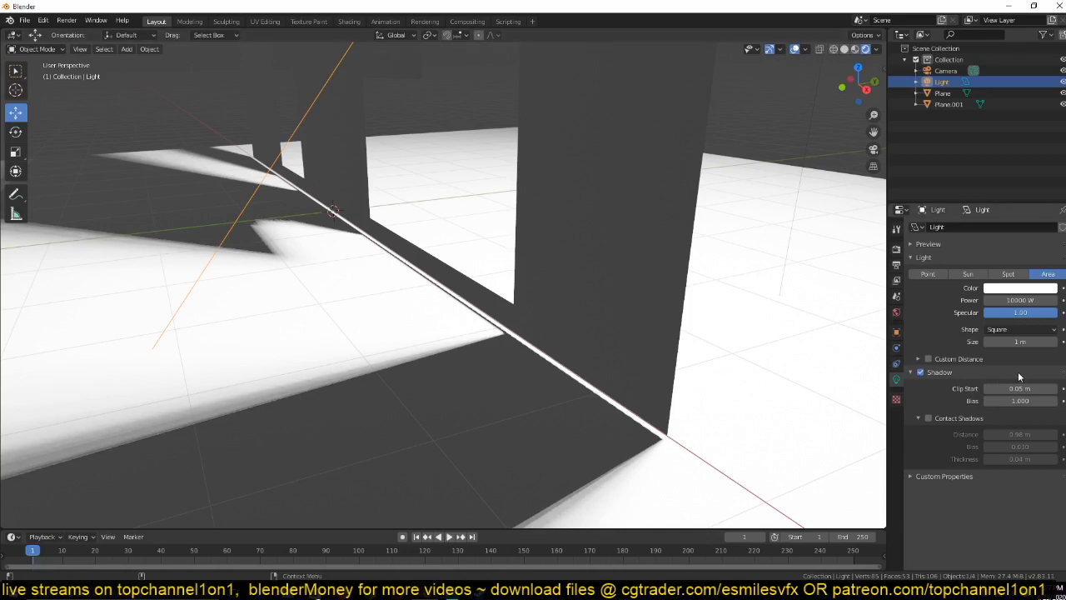
# - Re-enable Contact Shadows on the area light and lengthen its distance to about 4.28 m
pyautogui.click(929, 417)
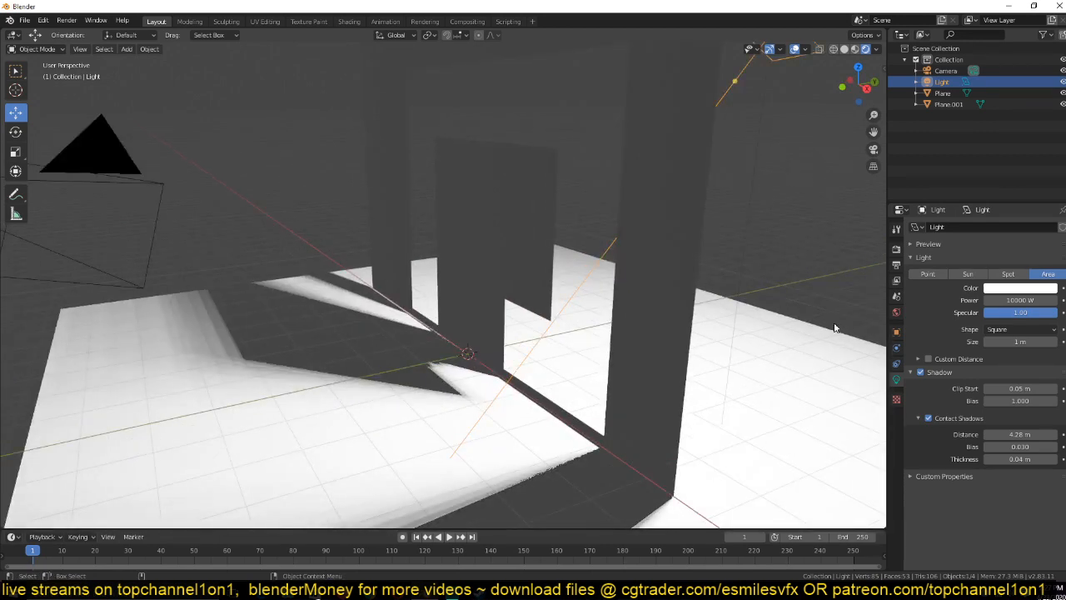
pyautogui.click(968, 274)
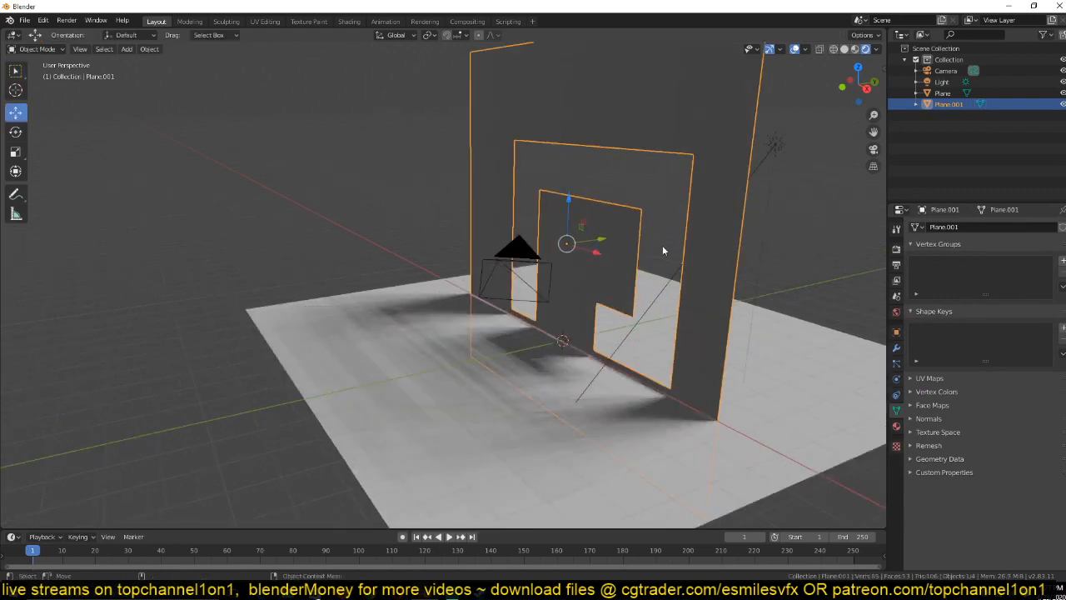
# - Add a Principled Volume node feeding the World Output's Volume socket for volumetric fog
pyautogui.press('Tab')
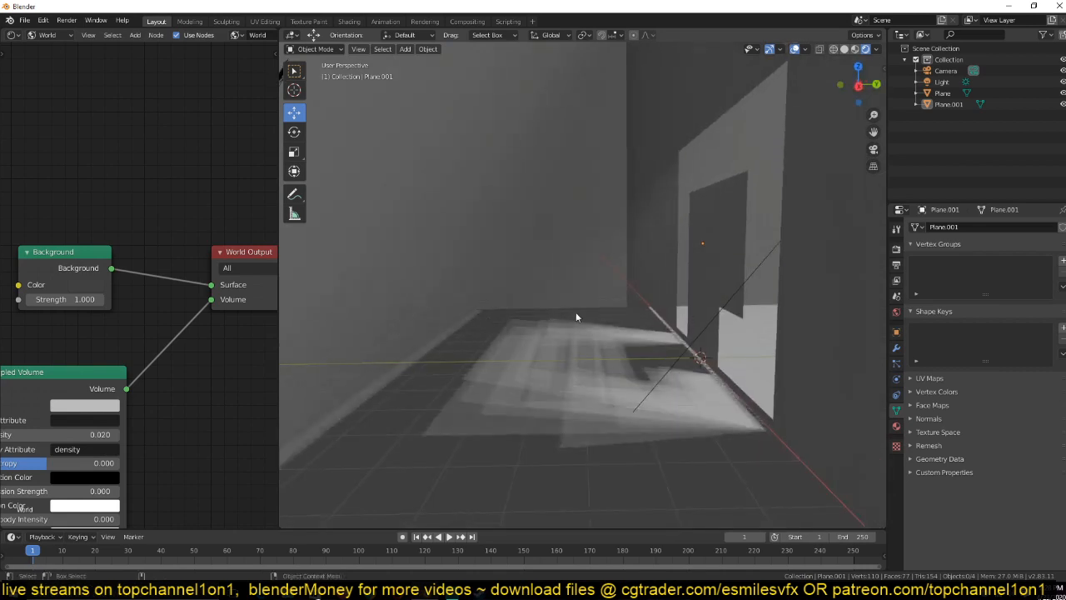
# - Set the world Background node colour to black so the fog no longer glows
pyautogui.click(943, 82)
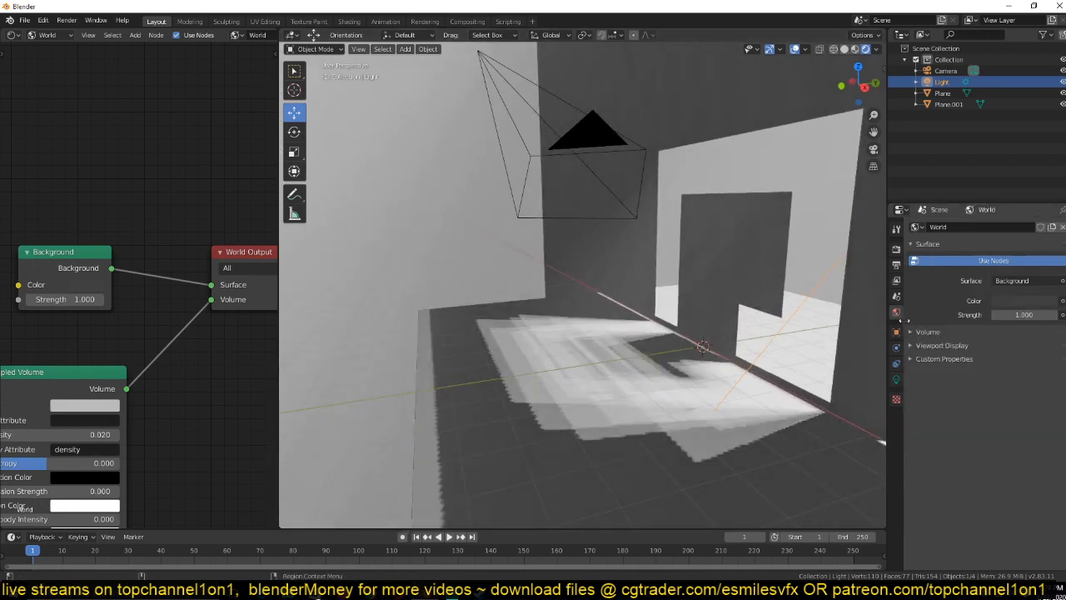
pyautogui.click(83, 283)
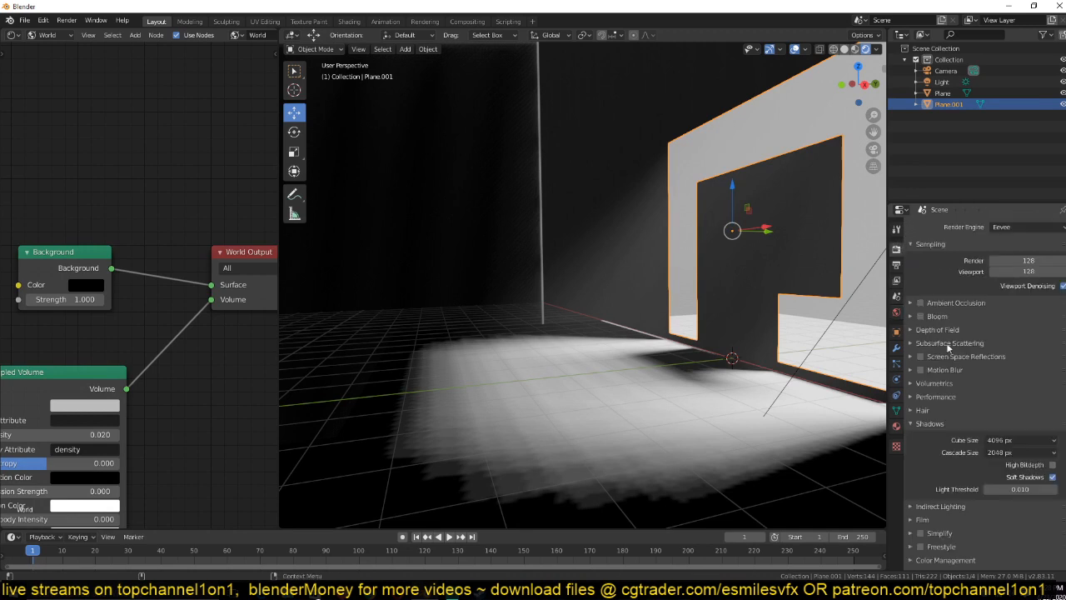
pyautogui.click(1000, 439)
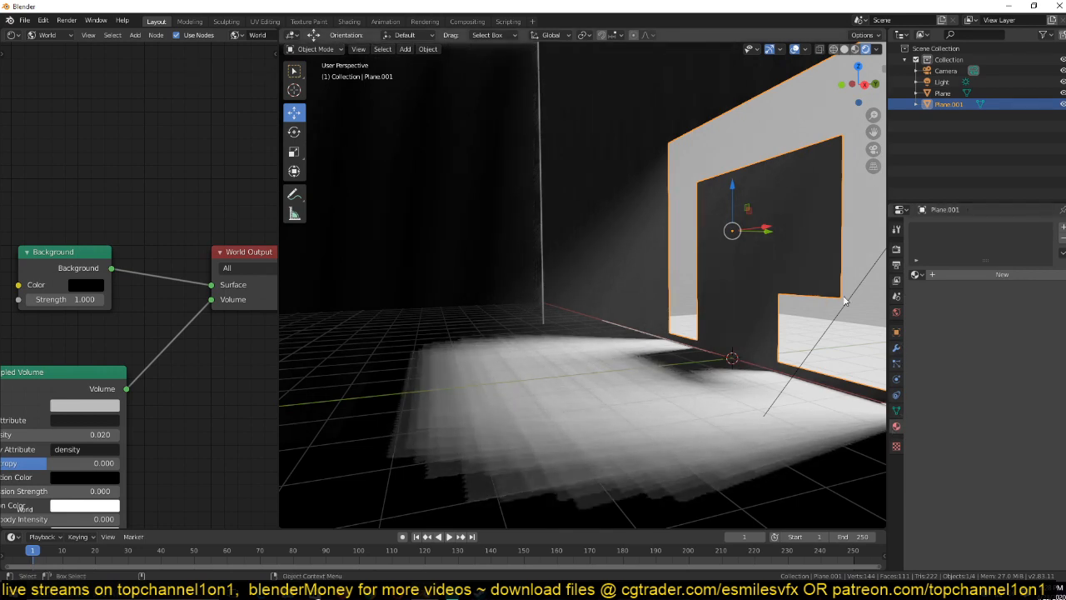
# - Switch the lamp to a Sun of strength 10 and view its beam through the window
pyautogui.click(943, 82)
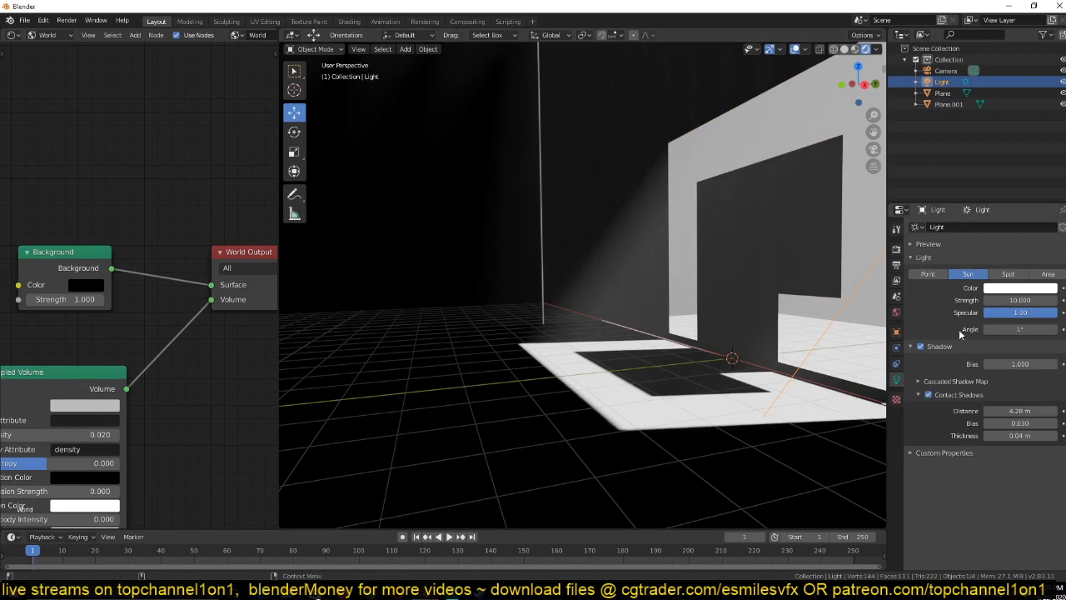
pyautogui.moveTo(1019, 330); pyautogui.dragTo(1037, 329)
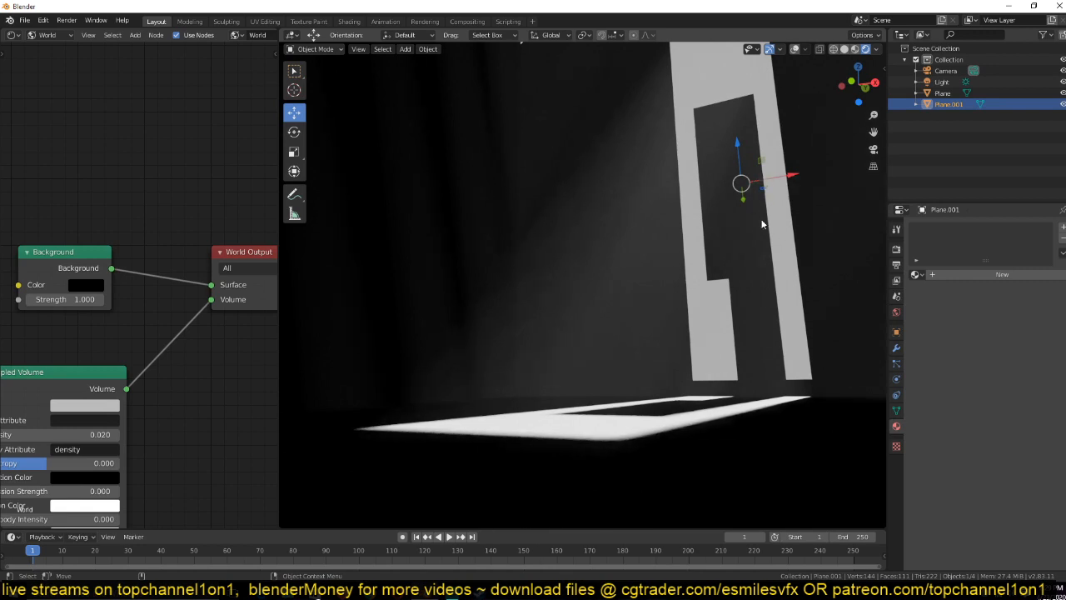
pyautogui.moveTo(754, 229)
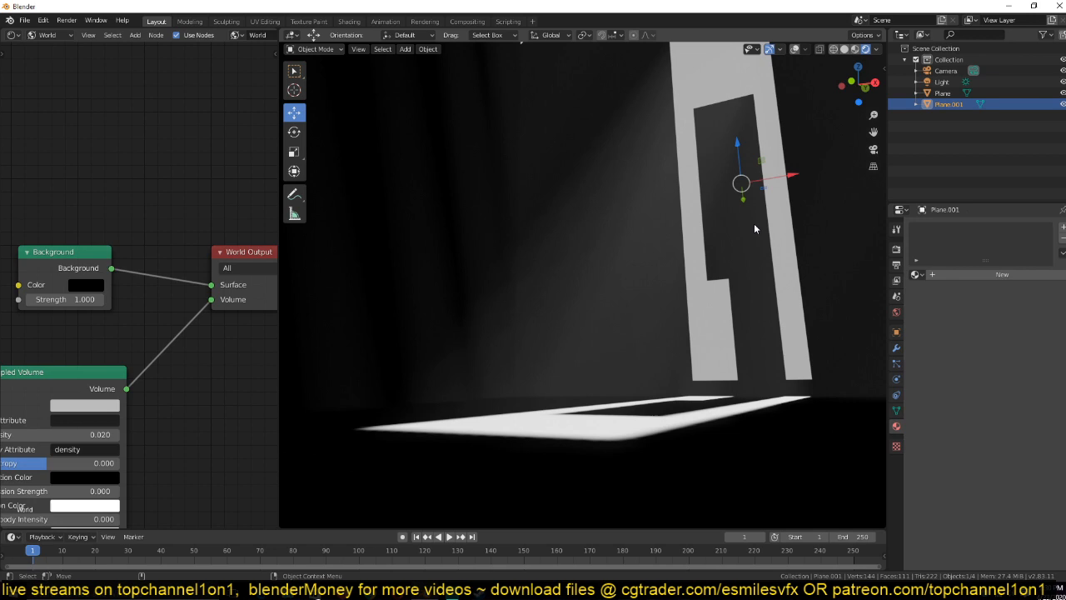
pyautogui.moveTo(771, 238)
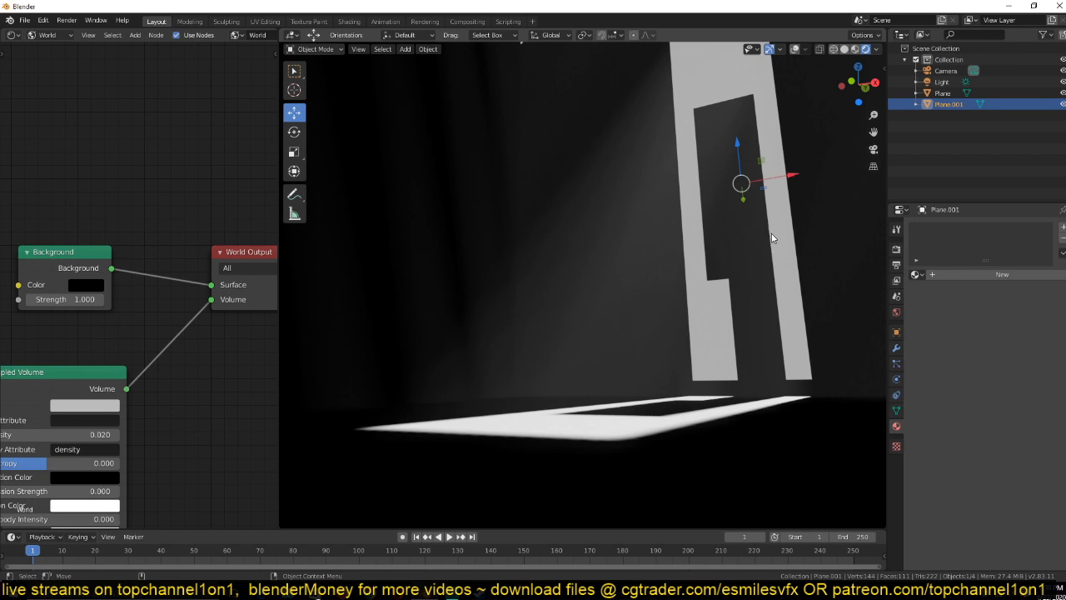